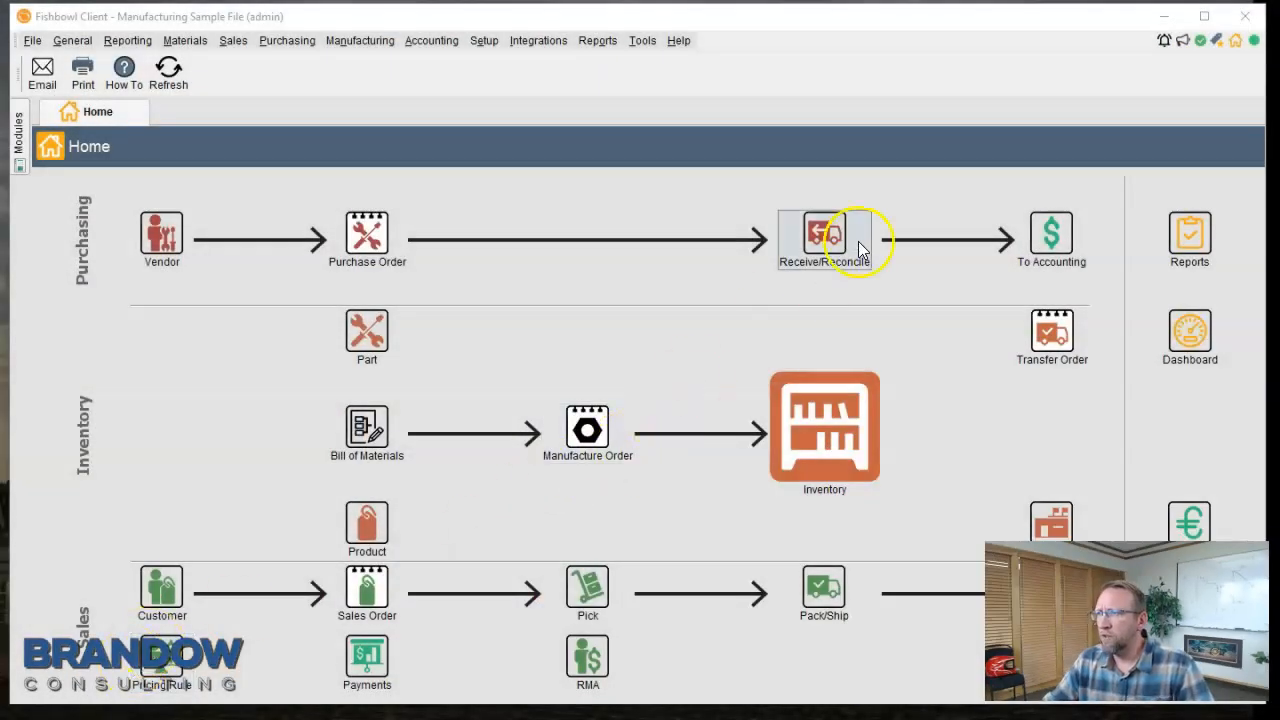
- Open the Product module from the Materials menu
left_click(184, 40)
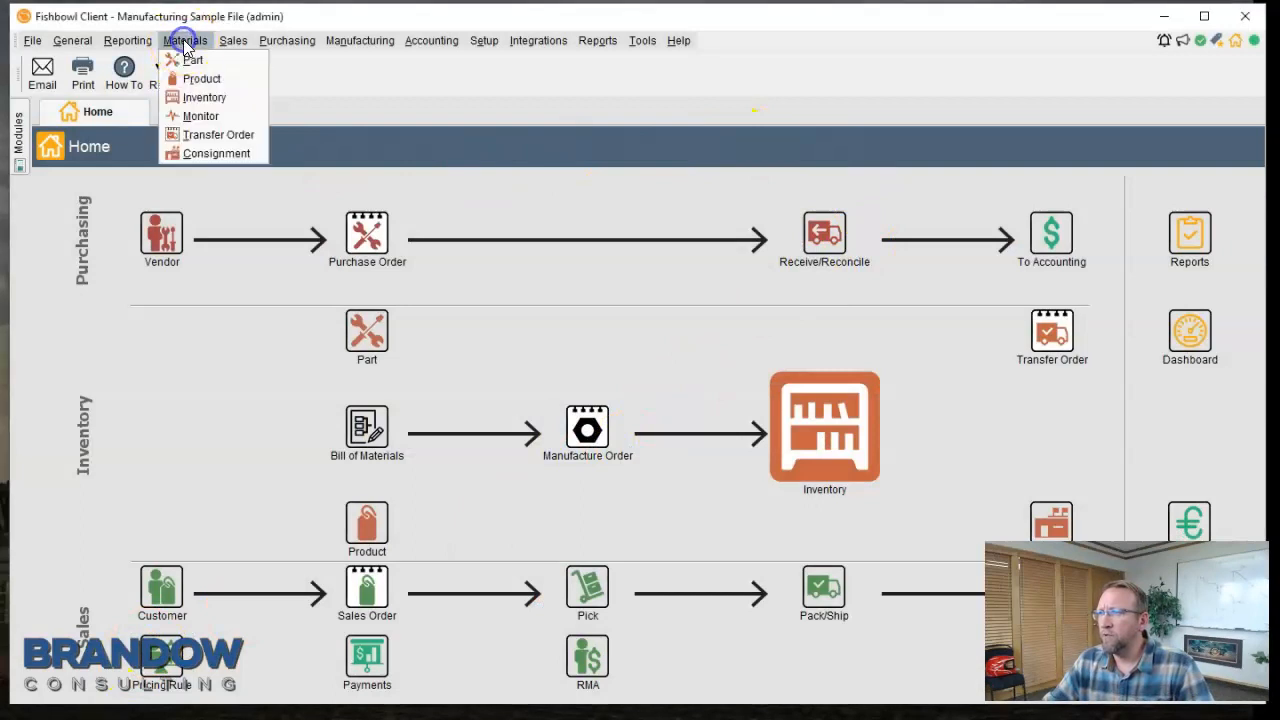
left_click(200, 78)
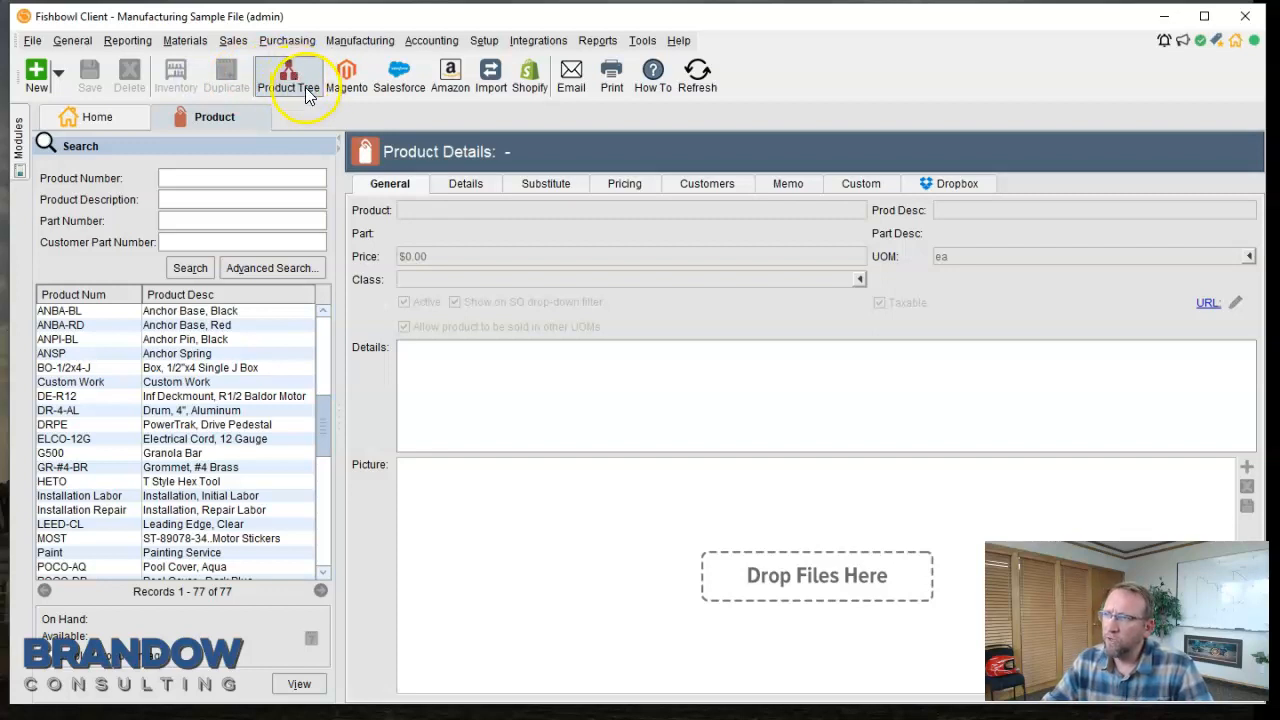
- Open the Reports module to list product-related reports
left_click(288, 76)
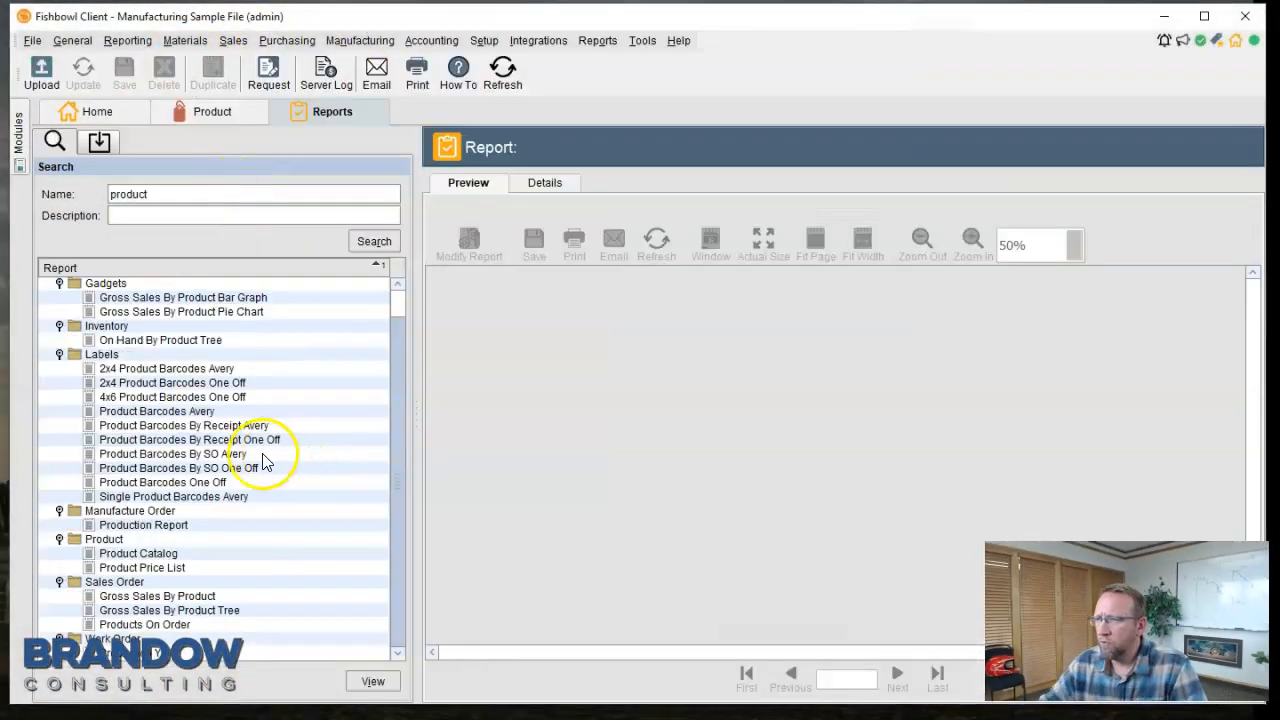
mouse_move(160, 362)
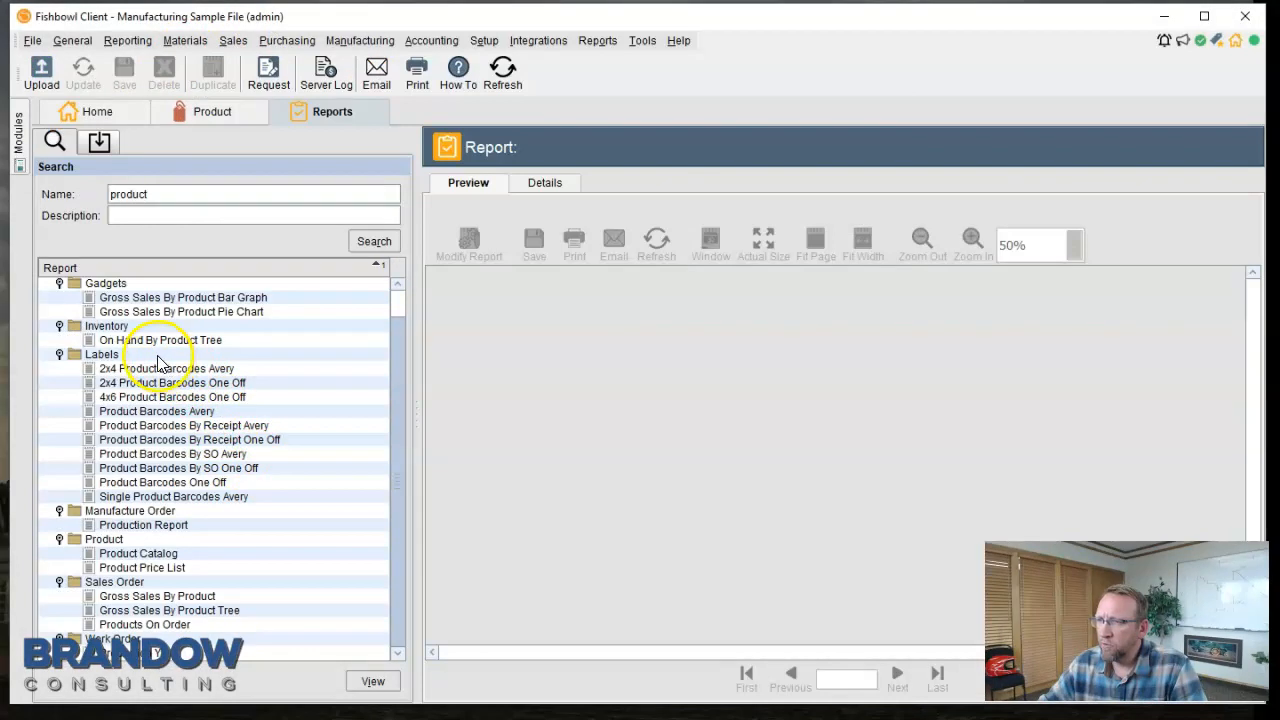
mouse_move(170, 322)
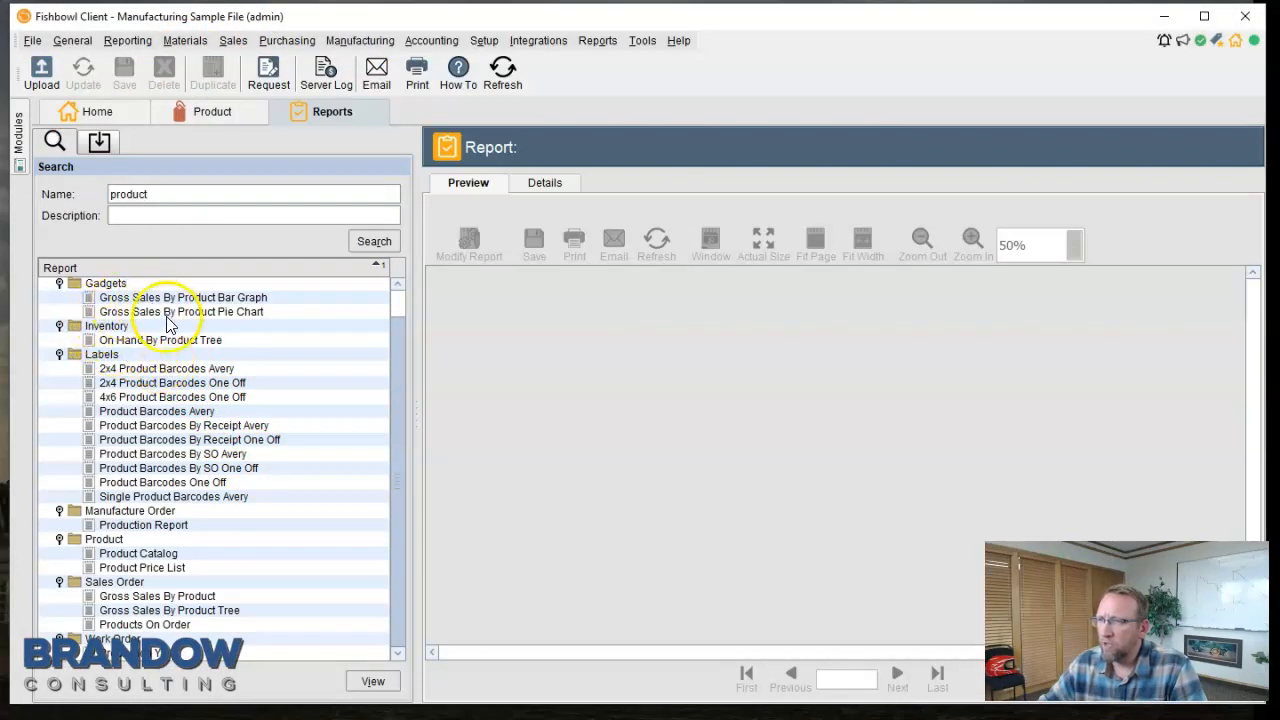
mouse_move(238, 350)
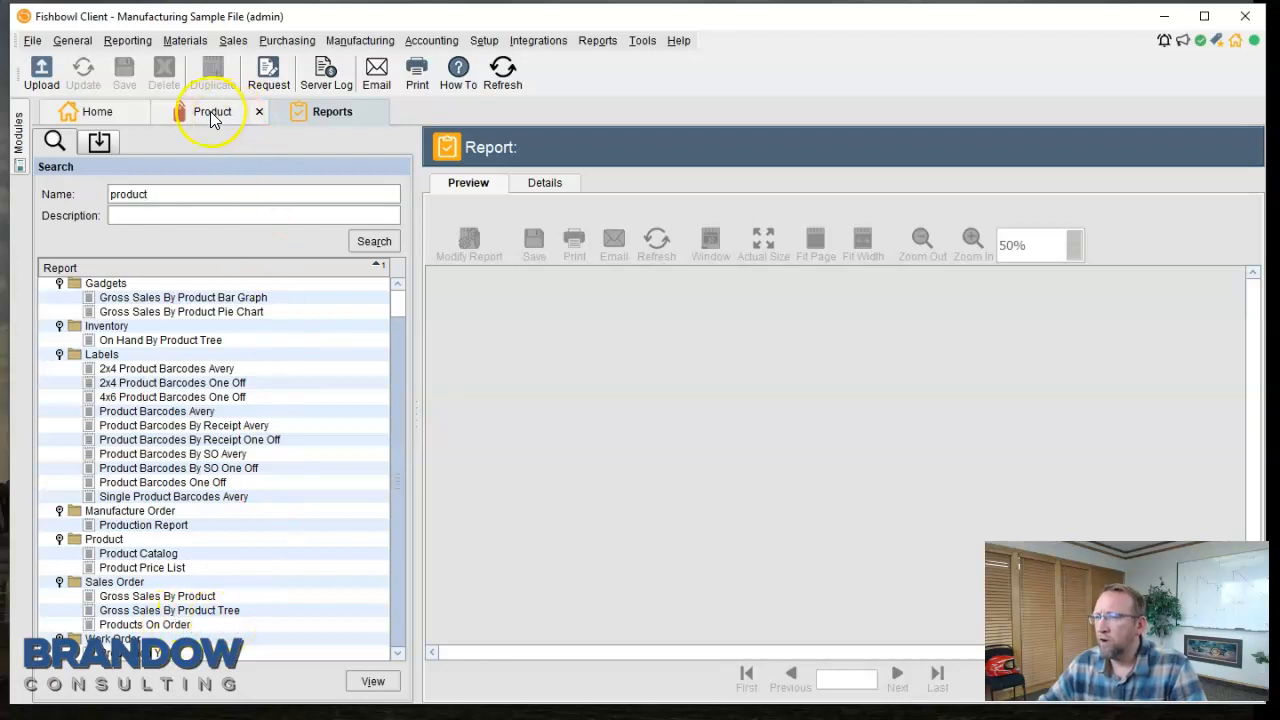
- Open the Pricing Rule module from the Sales menu
left_click(212, 112)
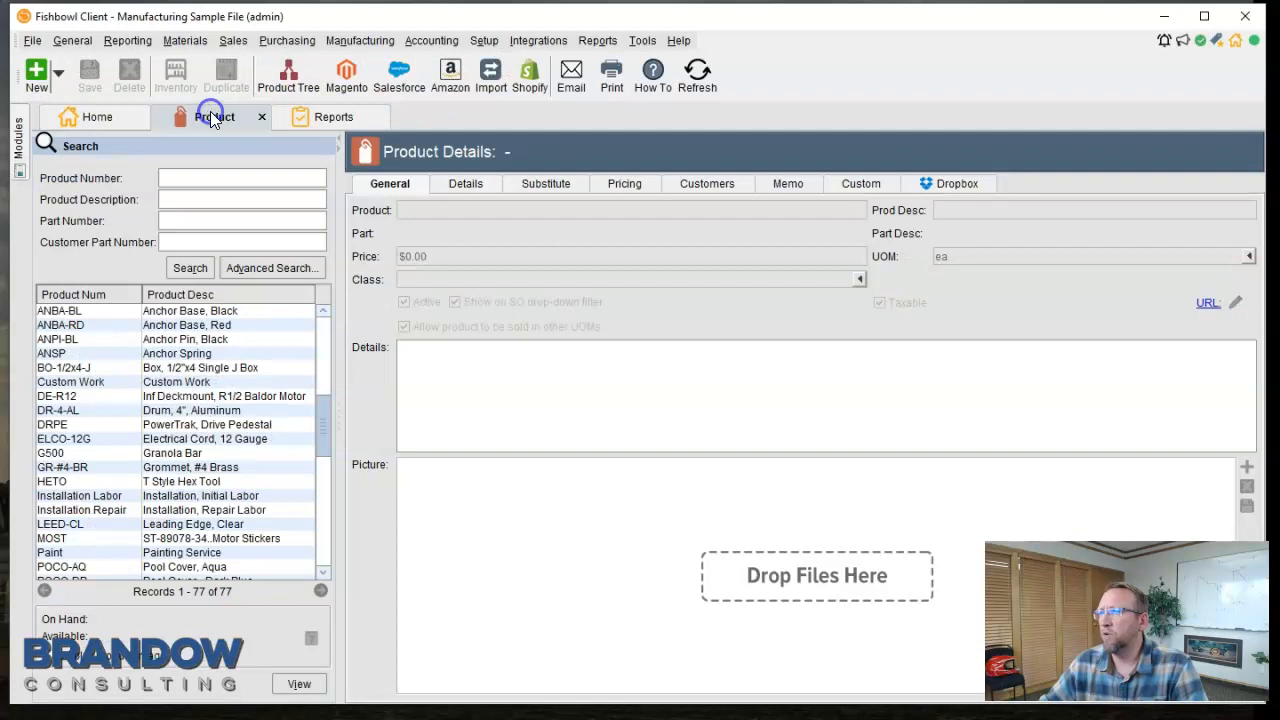
left_click(232, 40)
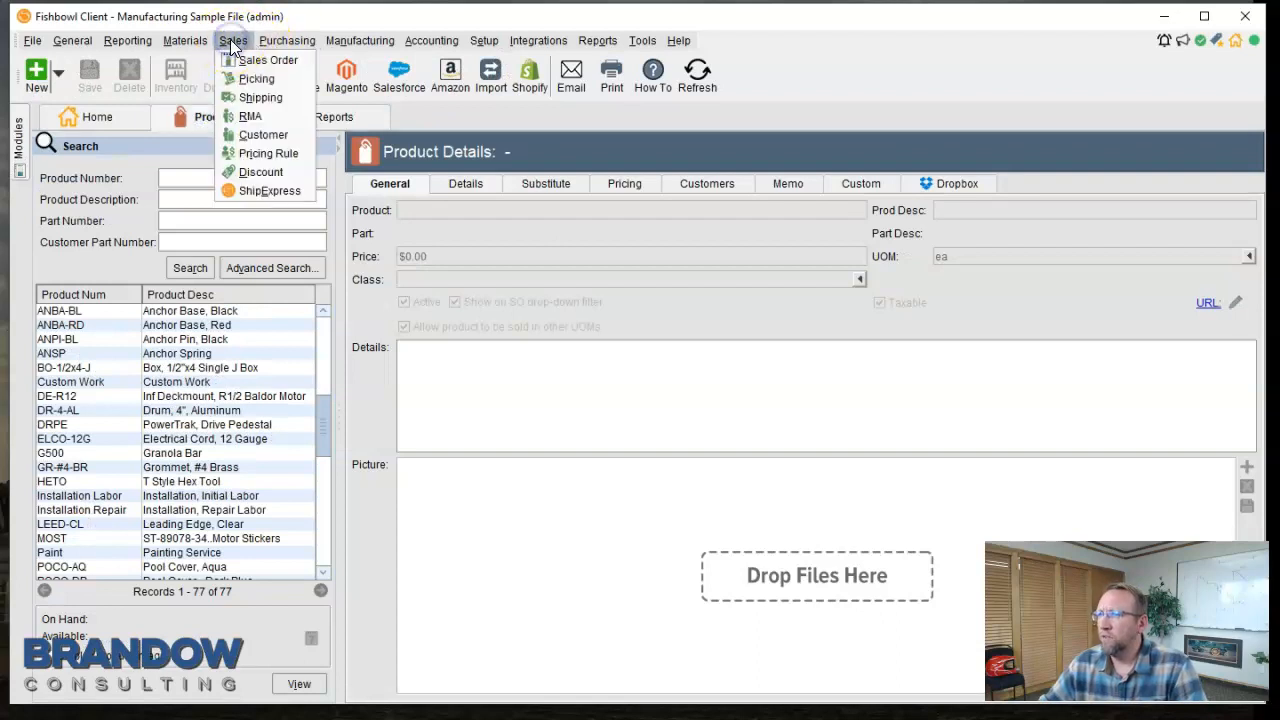
mouse_move(266, 152)
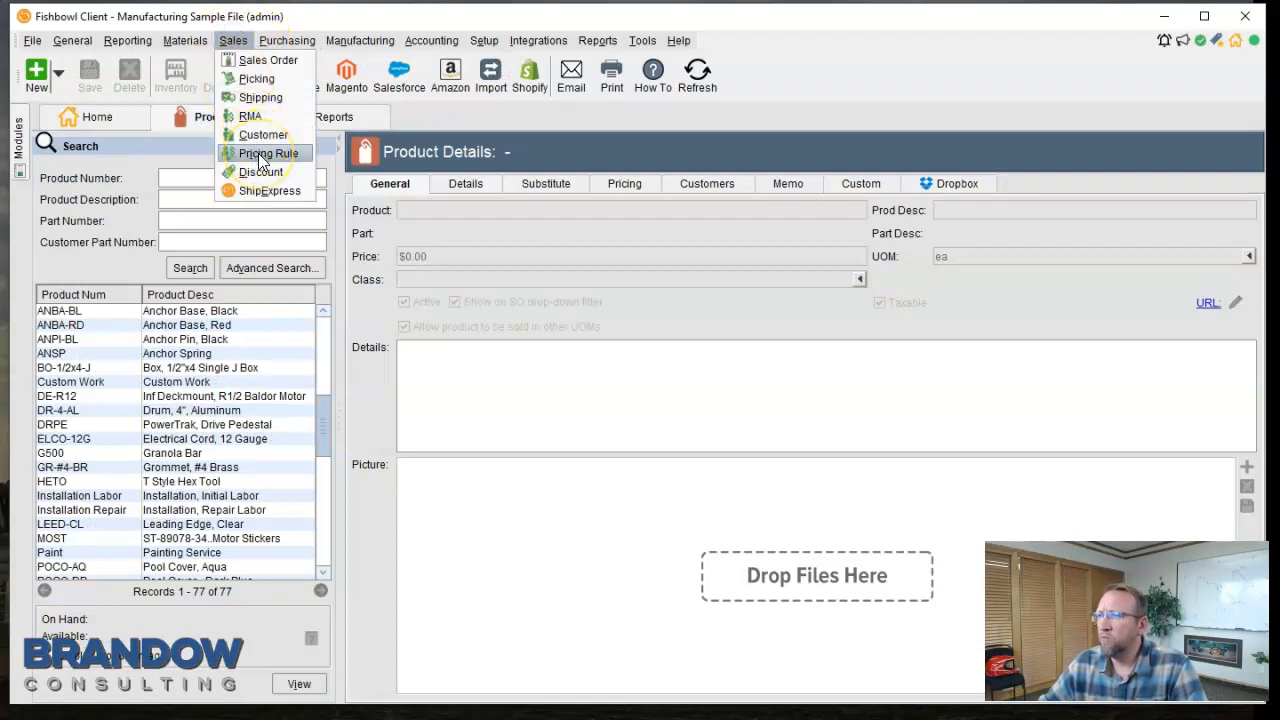
left_click(268, 152)
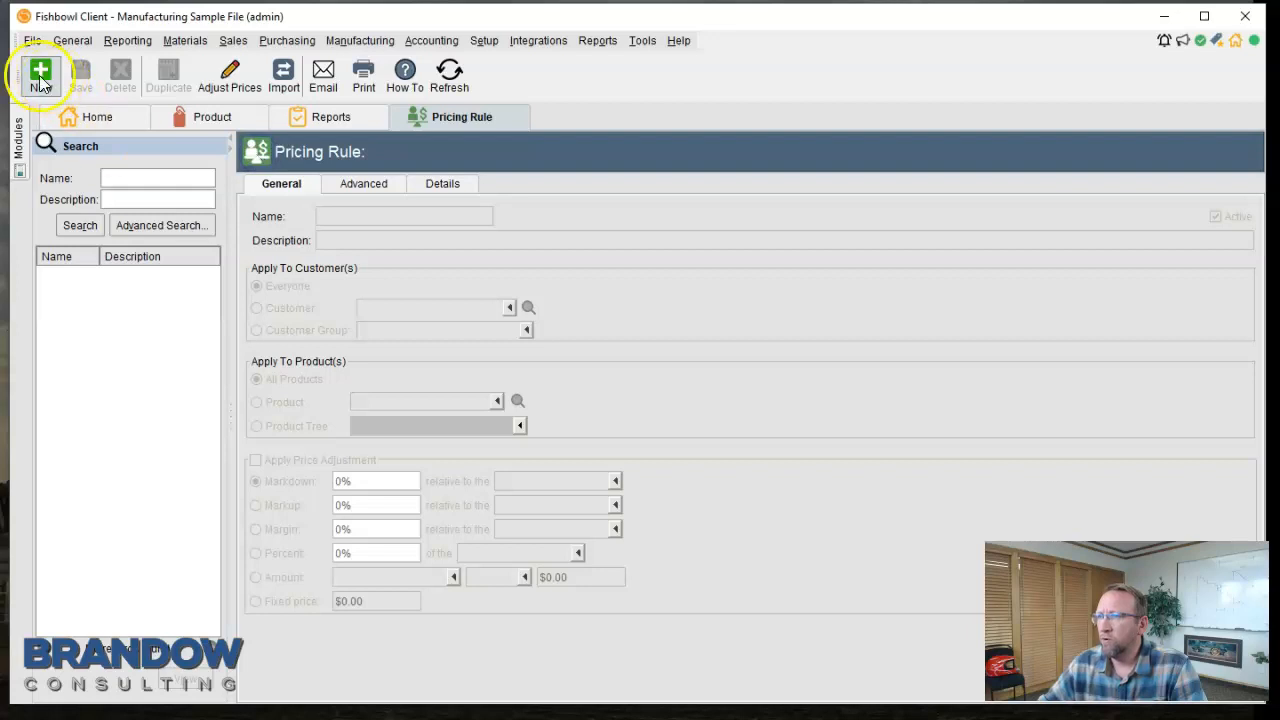
- Start a new pricing rule applying to a product tree category
left_click(40, 76)
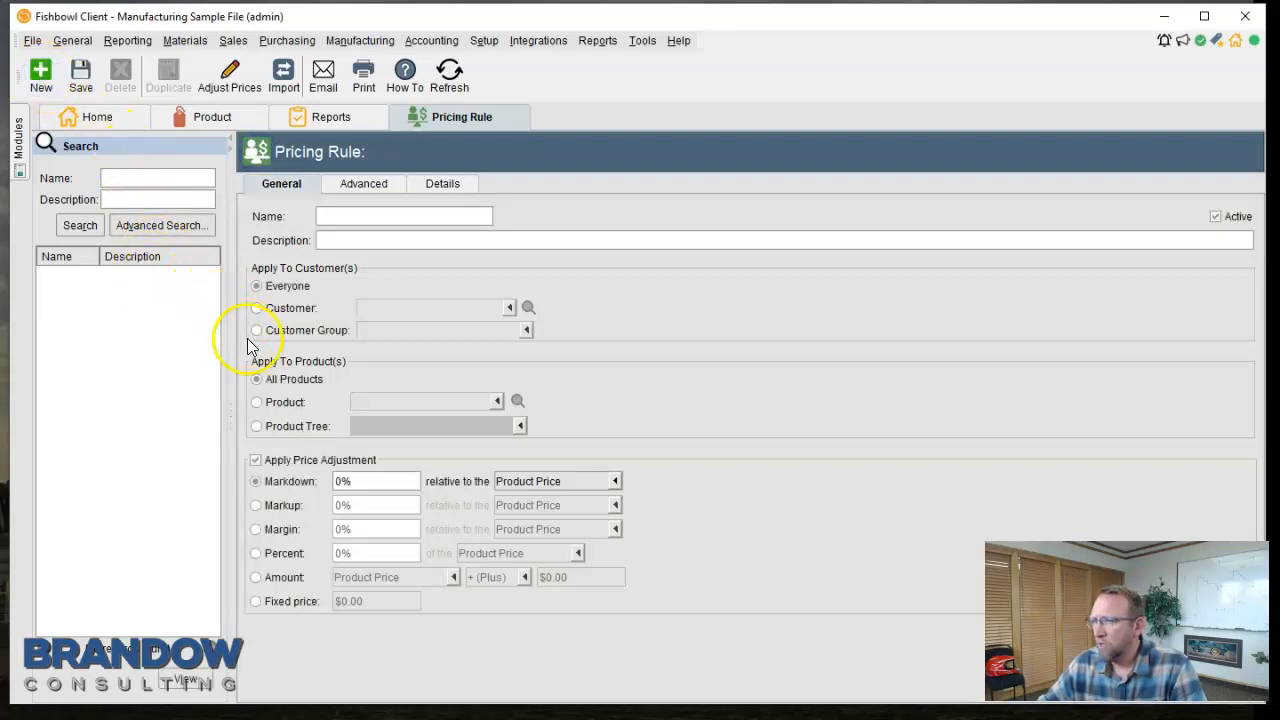
left_click(256, 426)
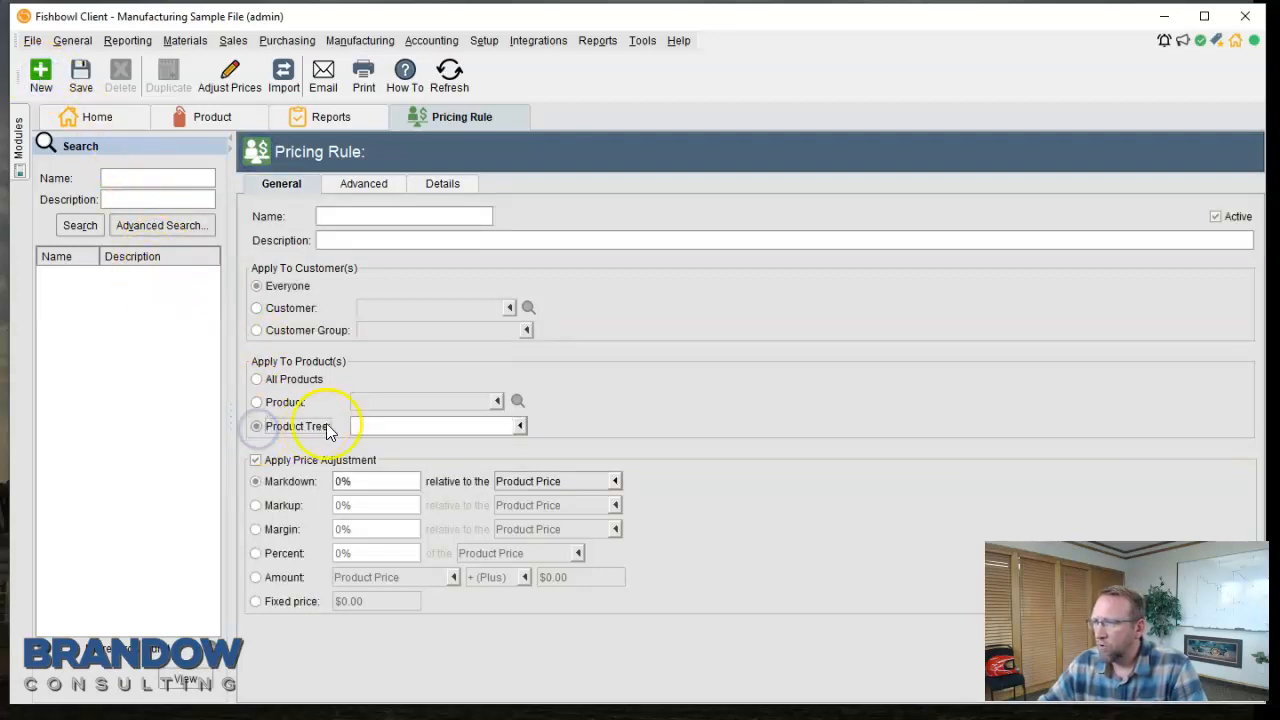
left_click(256, 426)
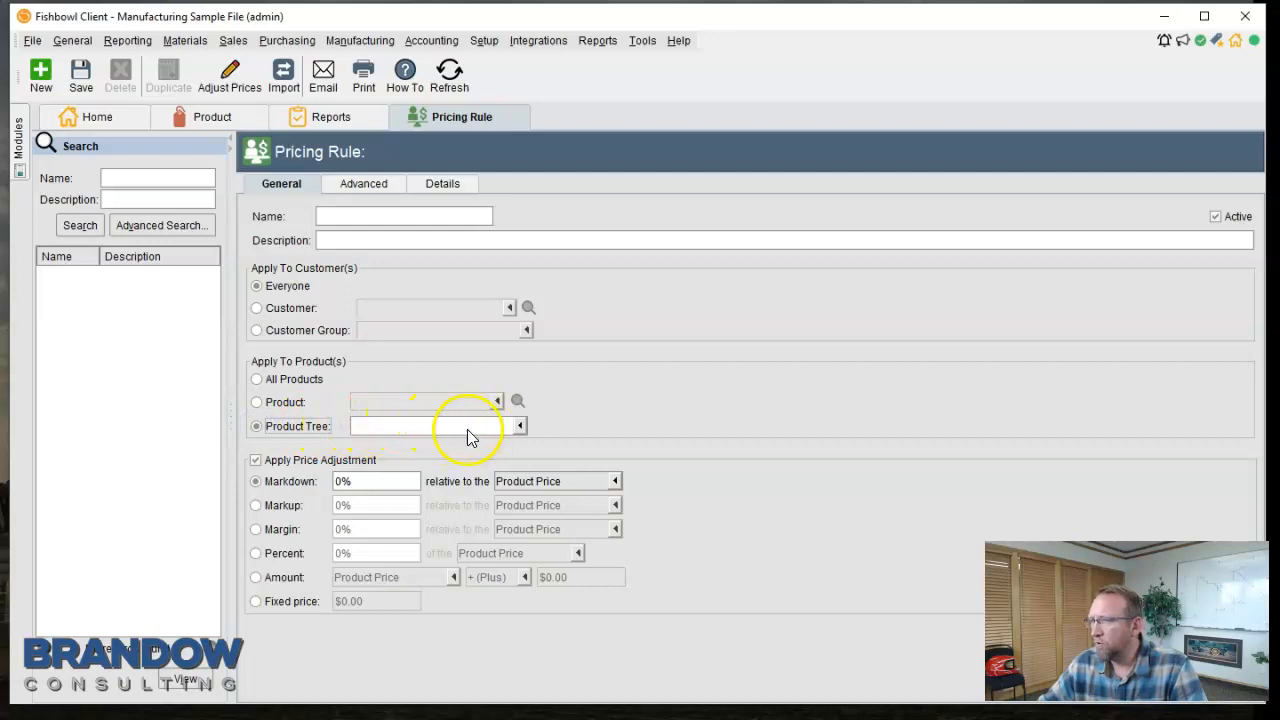
mouse_move(458, 438)
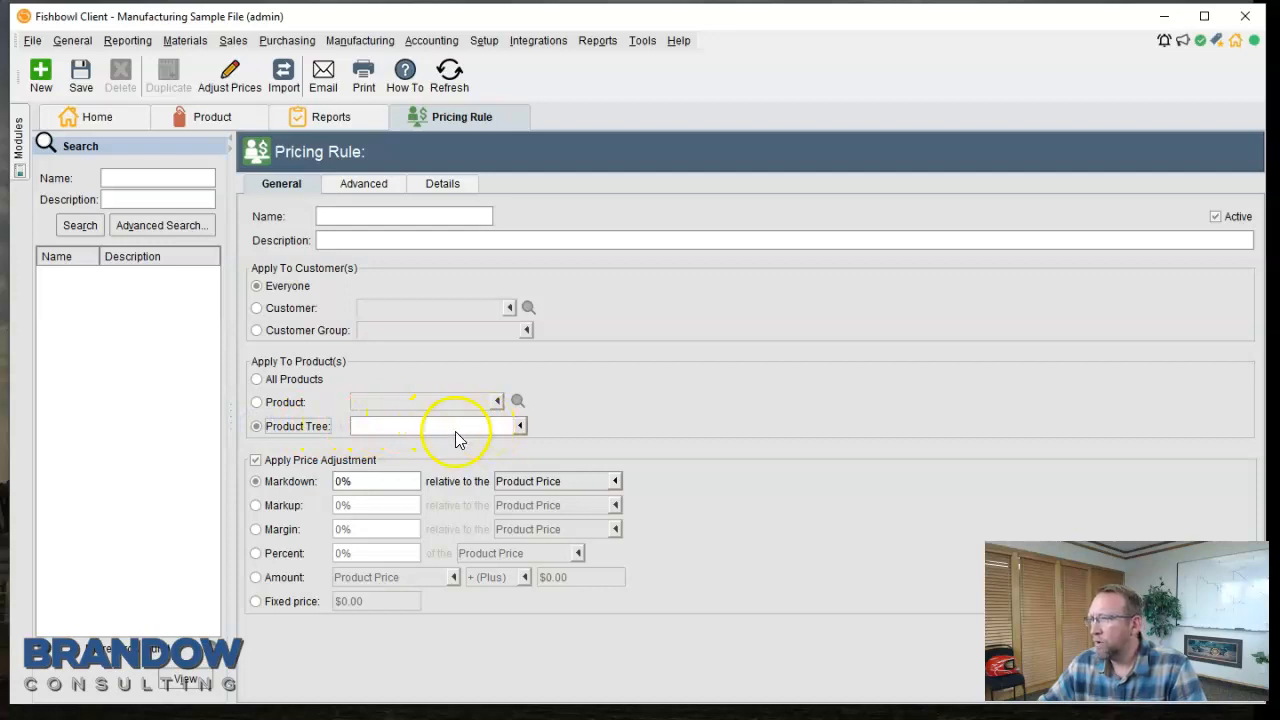
- Open the product tree editor and begin a new category under Product
left_click(520, 426)
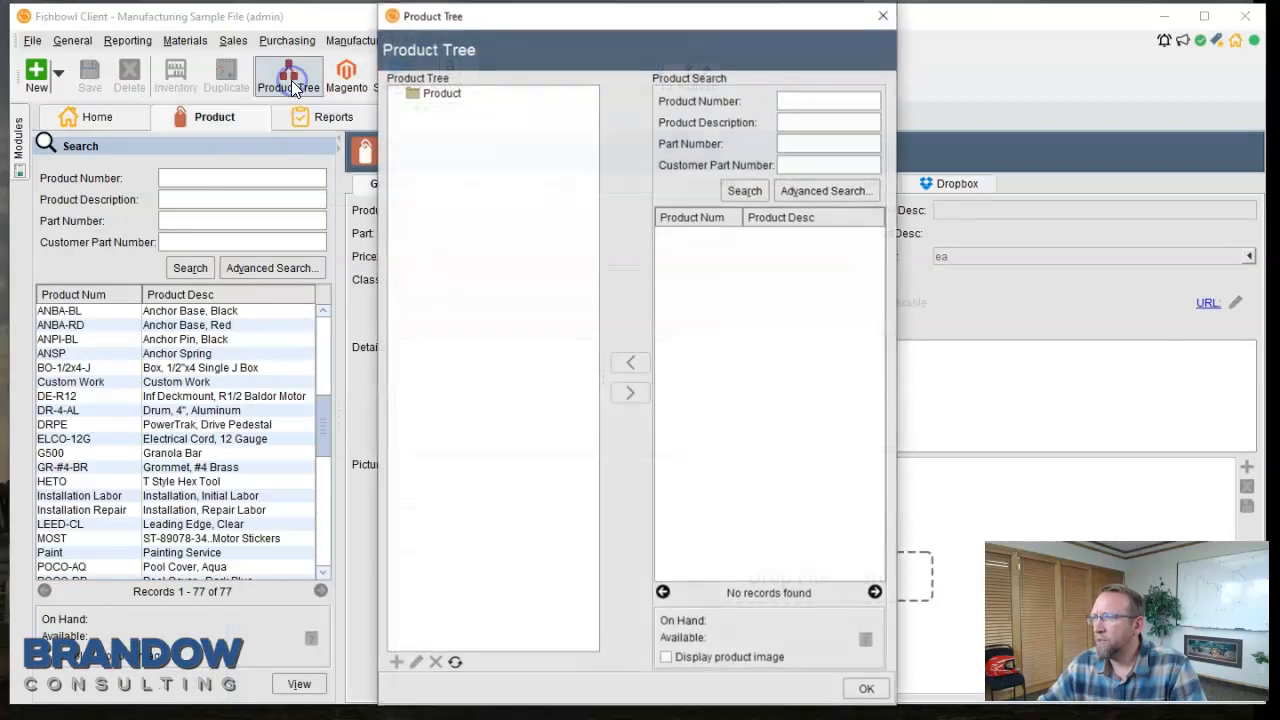
mouse_move(544, 170)
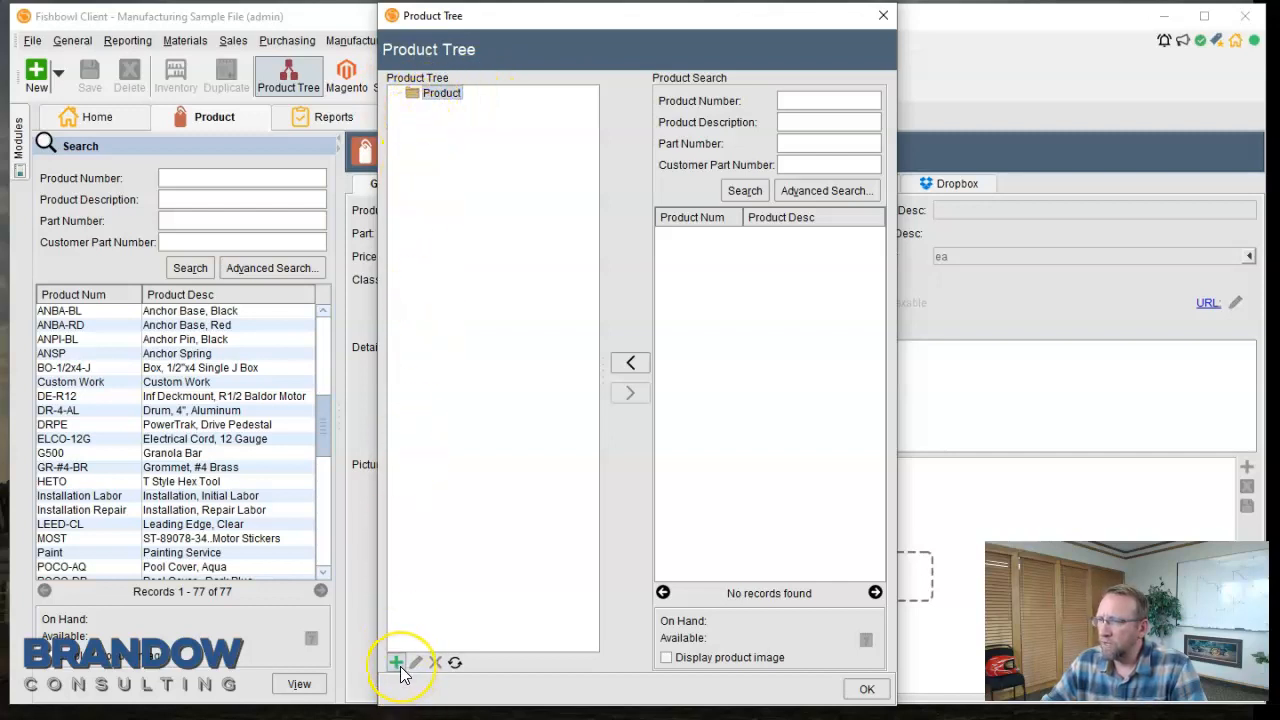
left_click(398, 662)
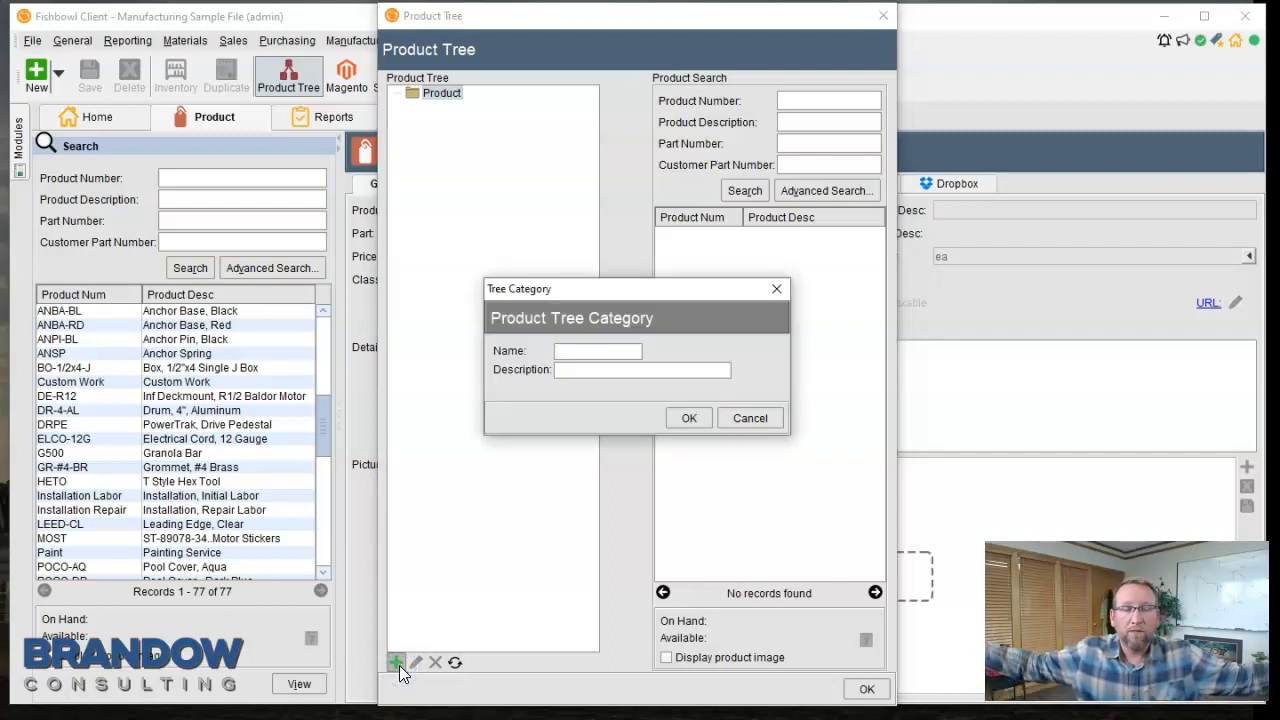
left_click(596, 350)
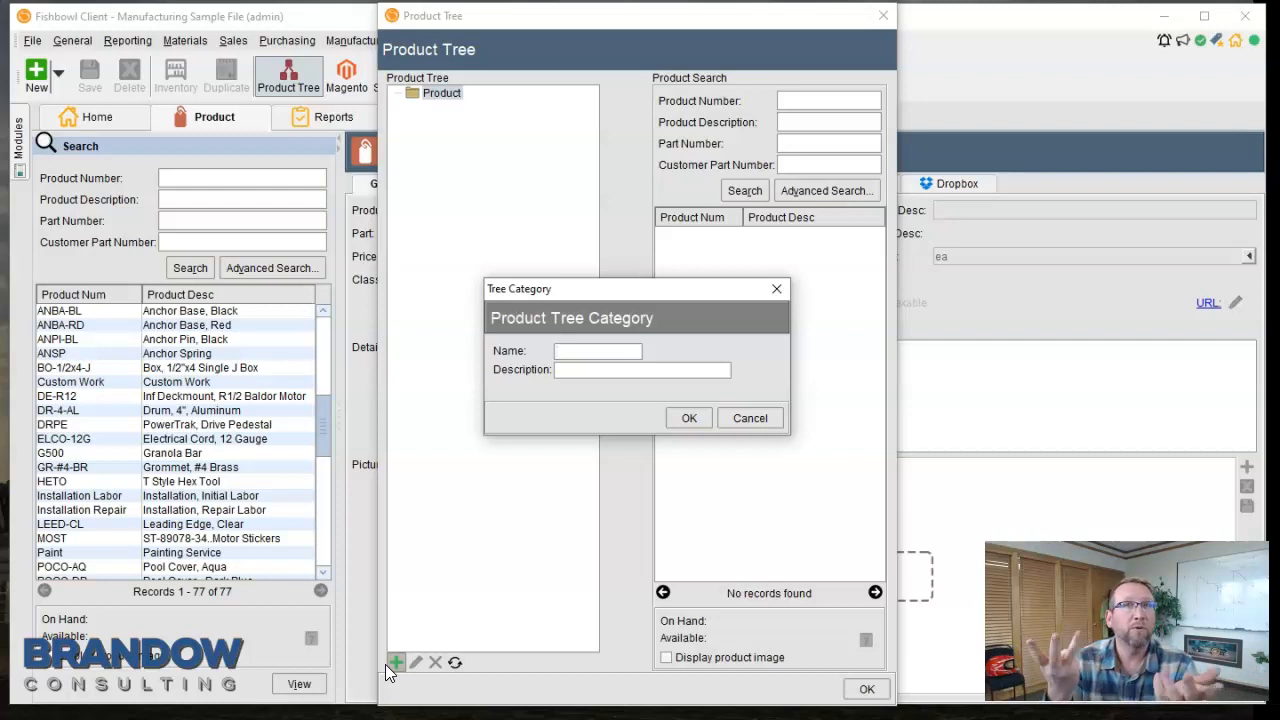
- Create Covers, Parts and Pumps categories under Product in the product tree
type("Cover")
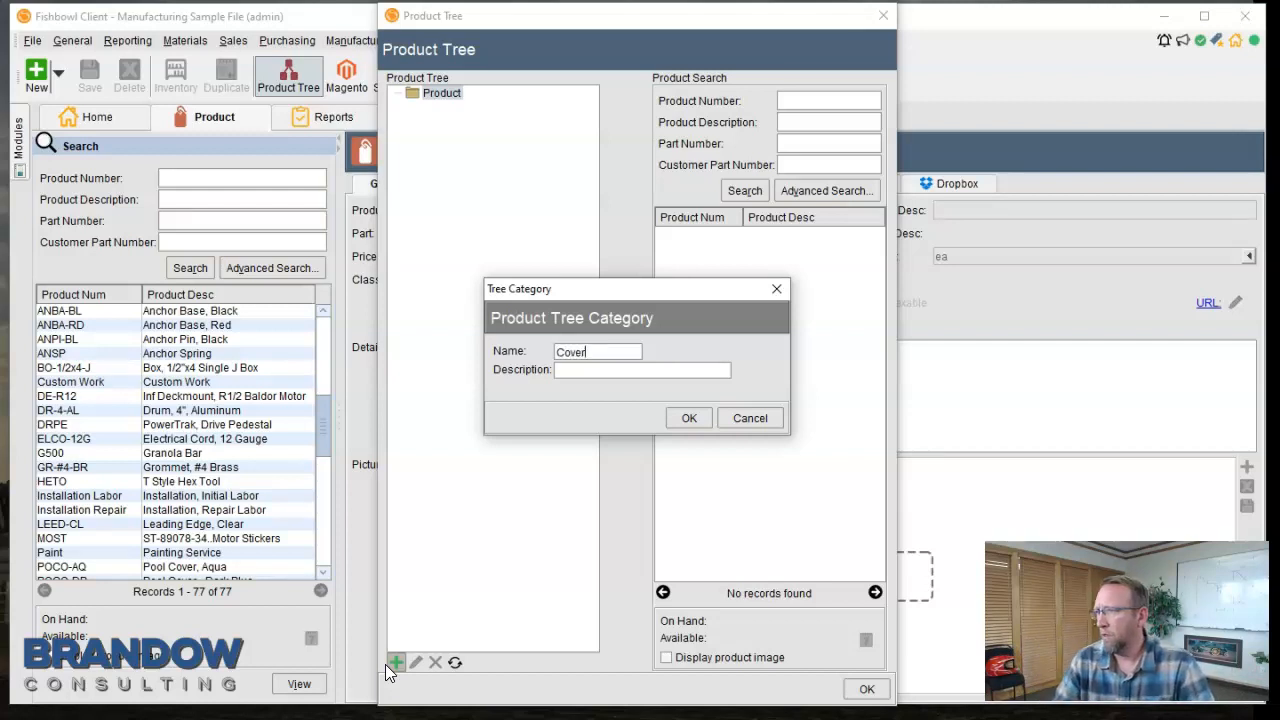
left_click(688, 418)
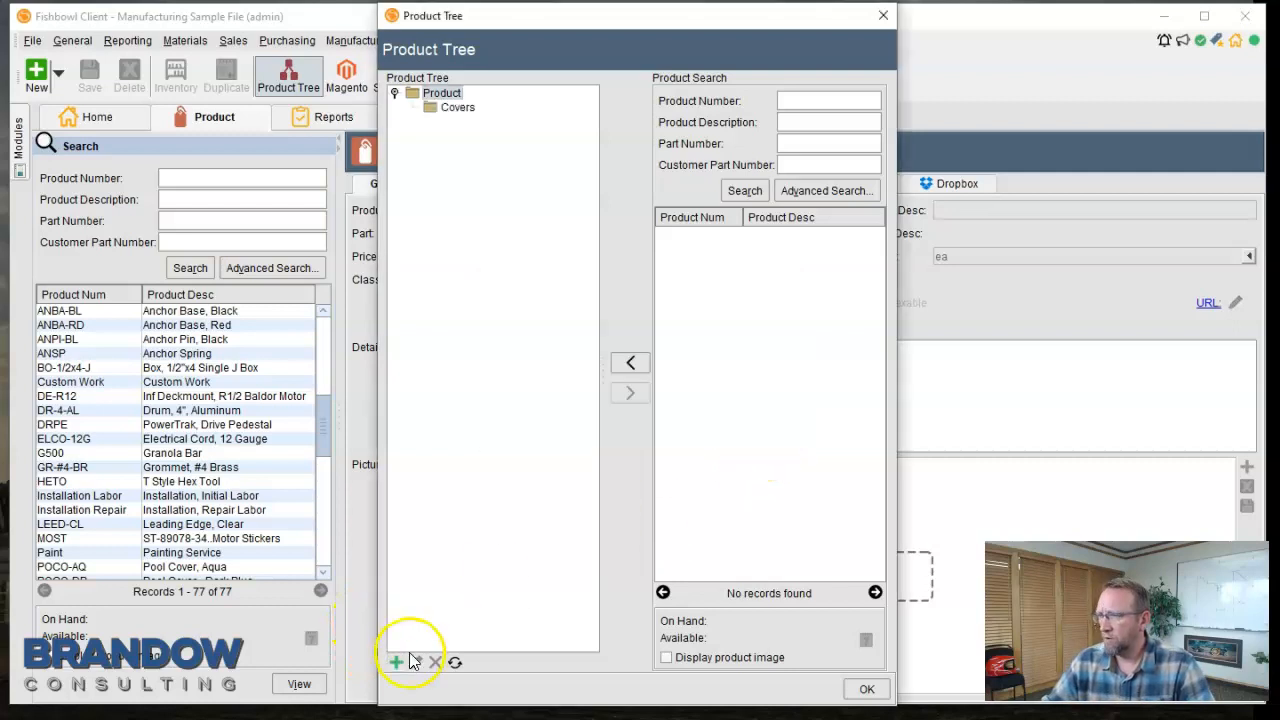
left_click(396, 662)
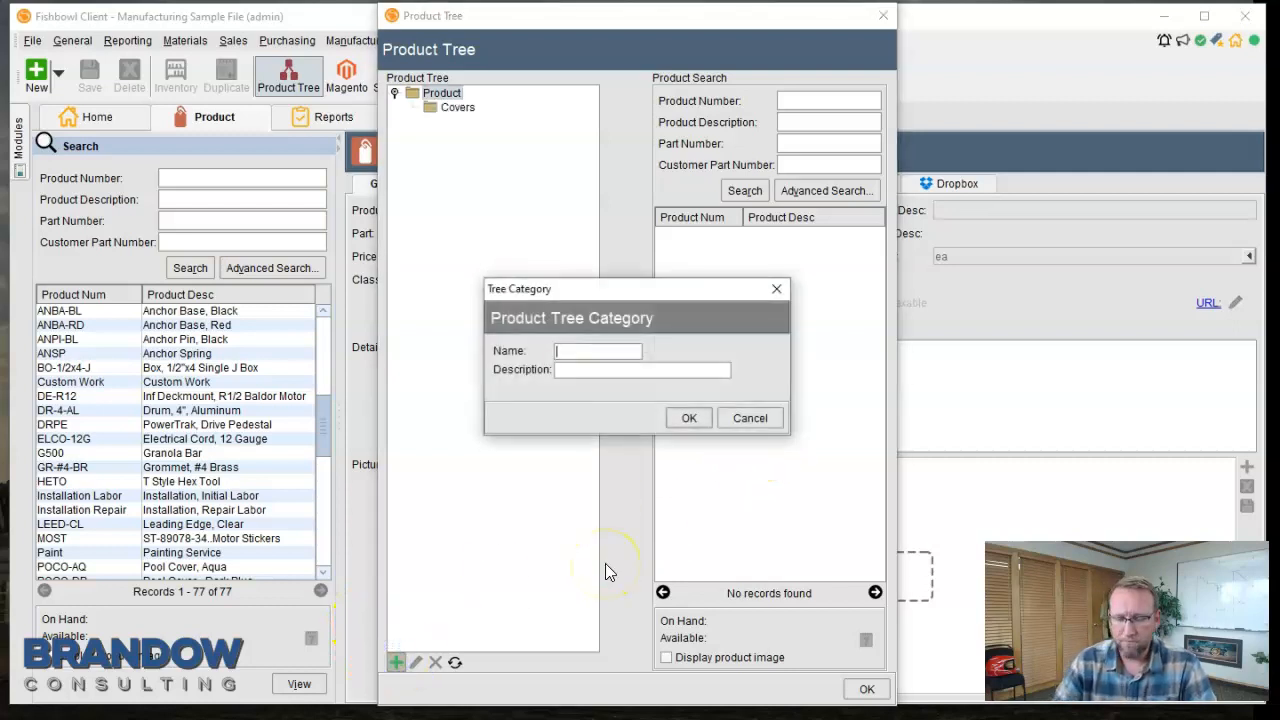
type("Parts")
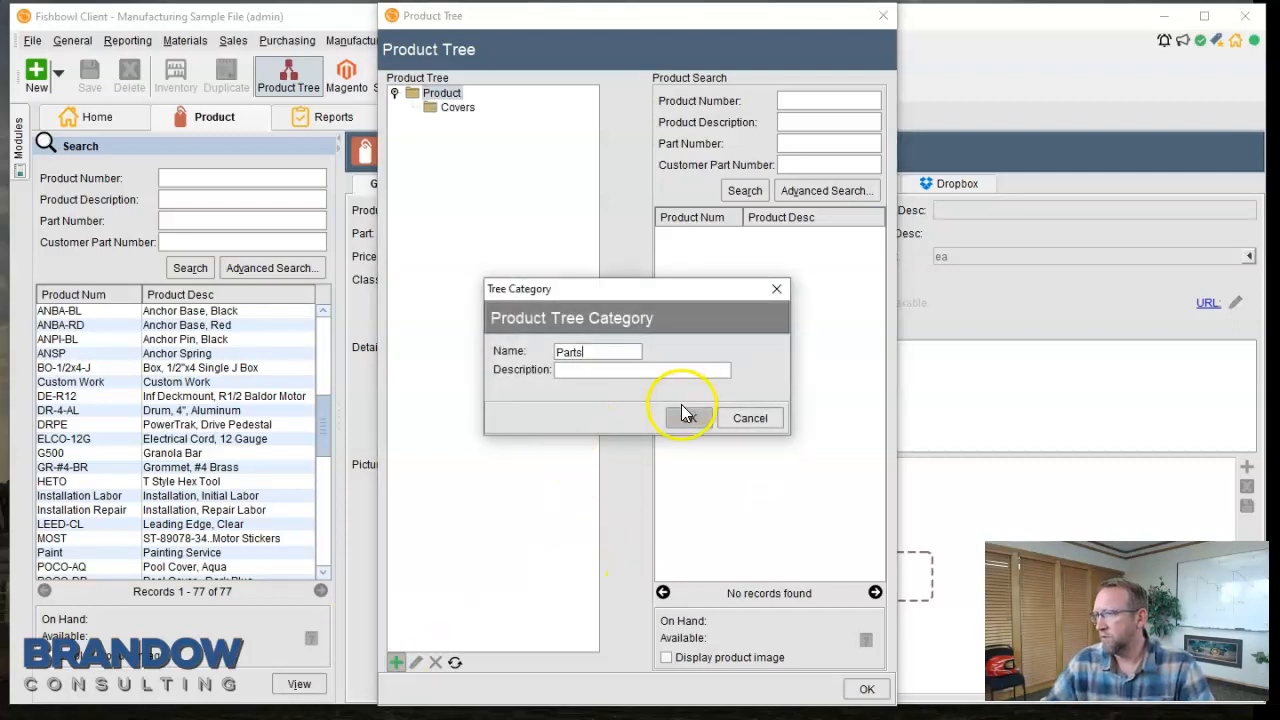
left_click(688, 418)
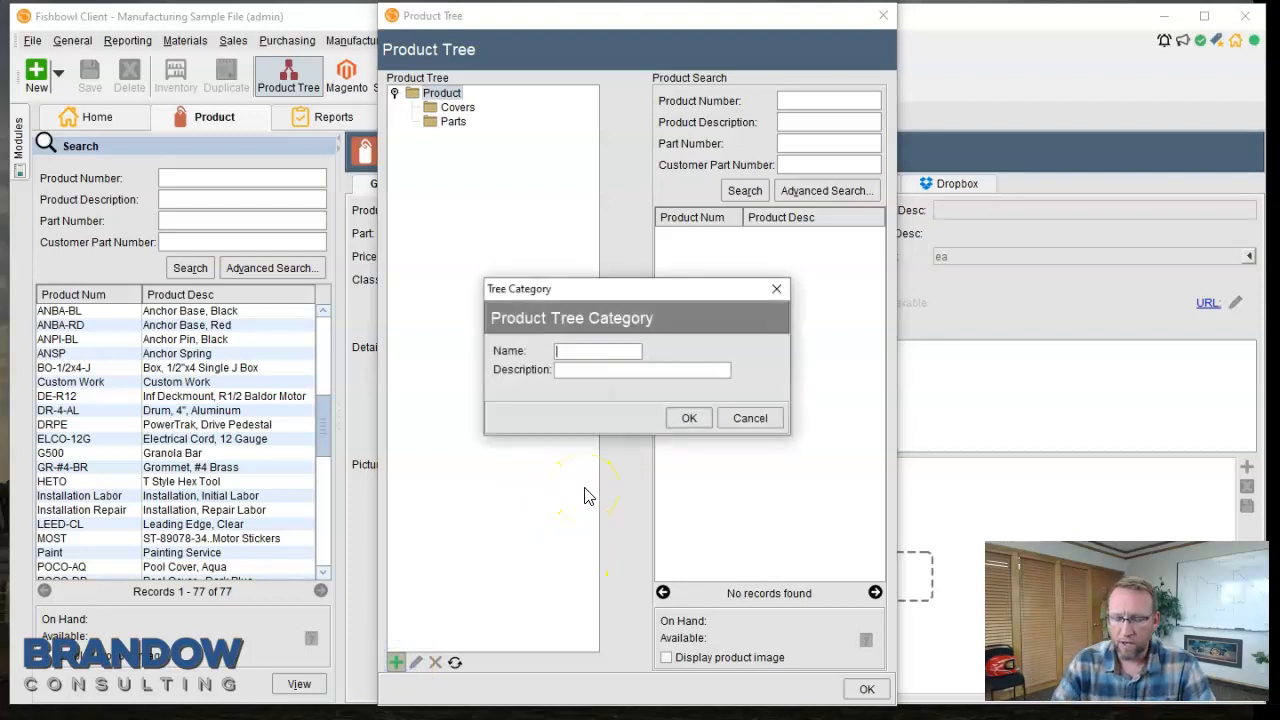
type("Pumps")
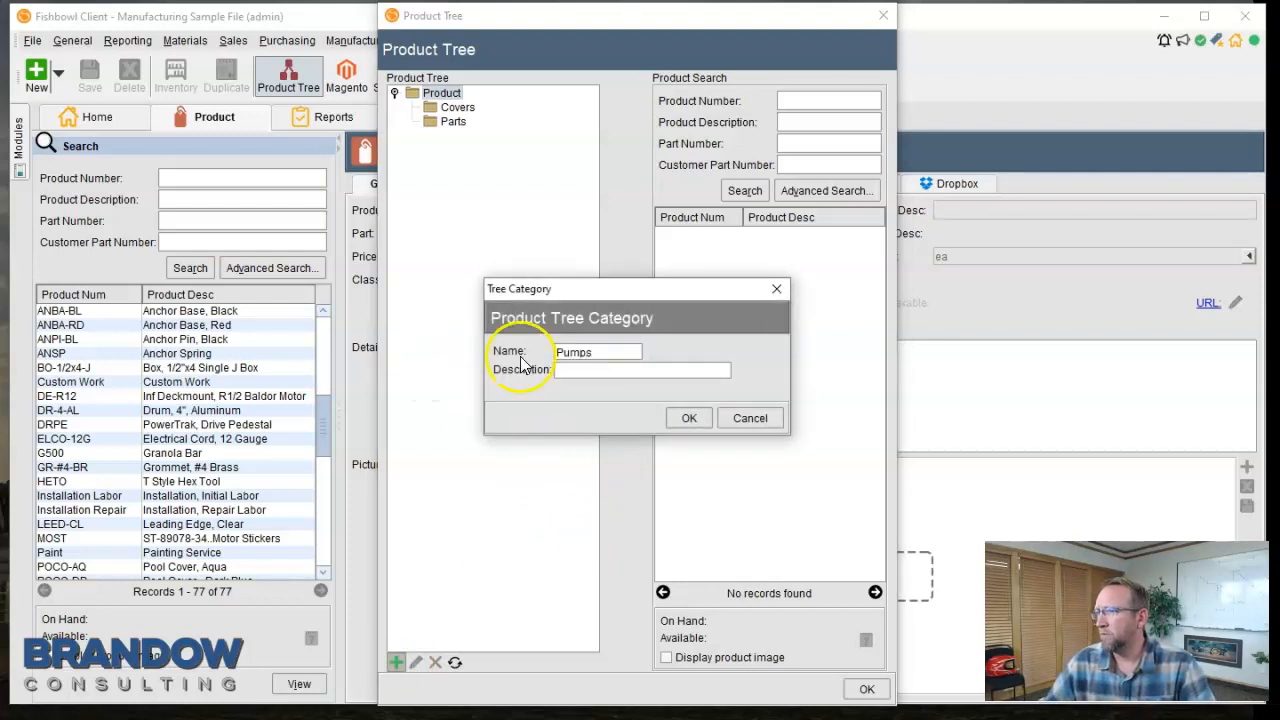
left_click(688, 418)
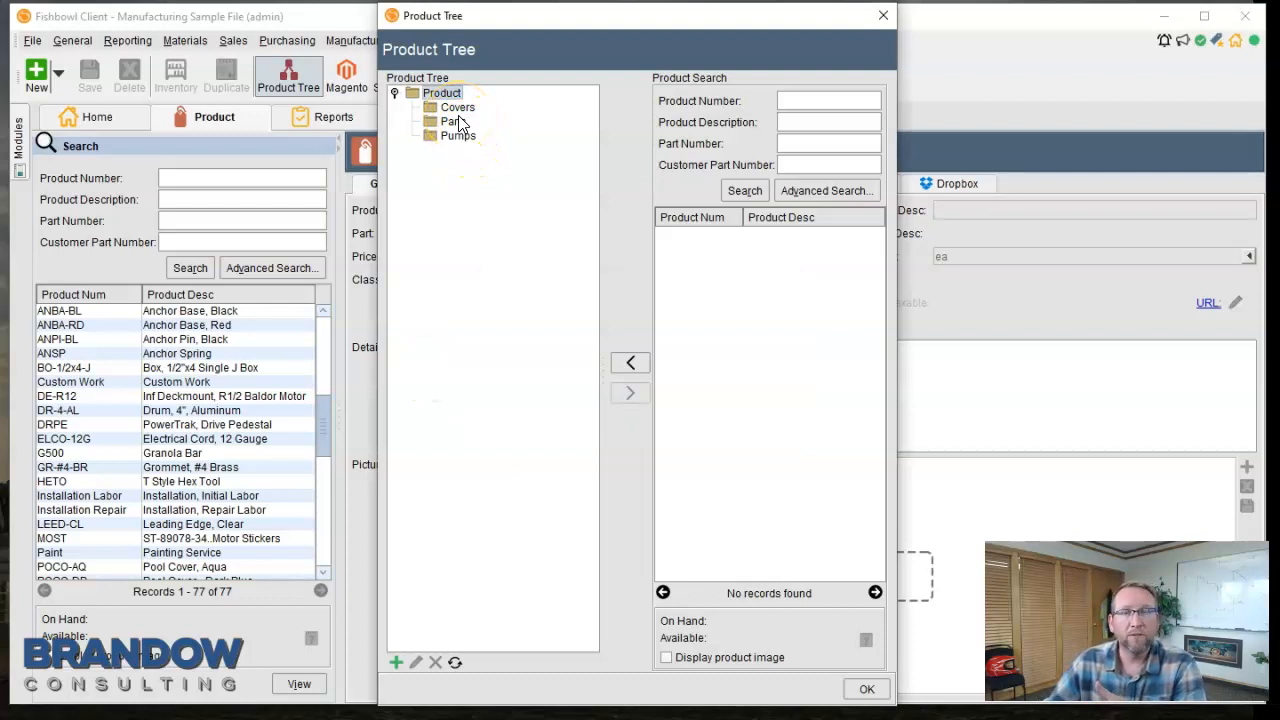
- Assign the seven products matching 'cover' to the Covers category
left_click(456, 108)
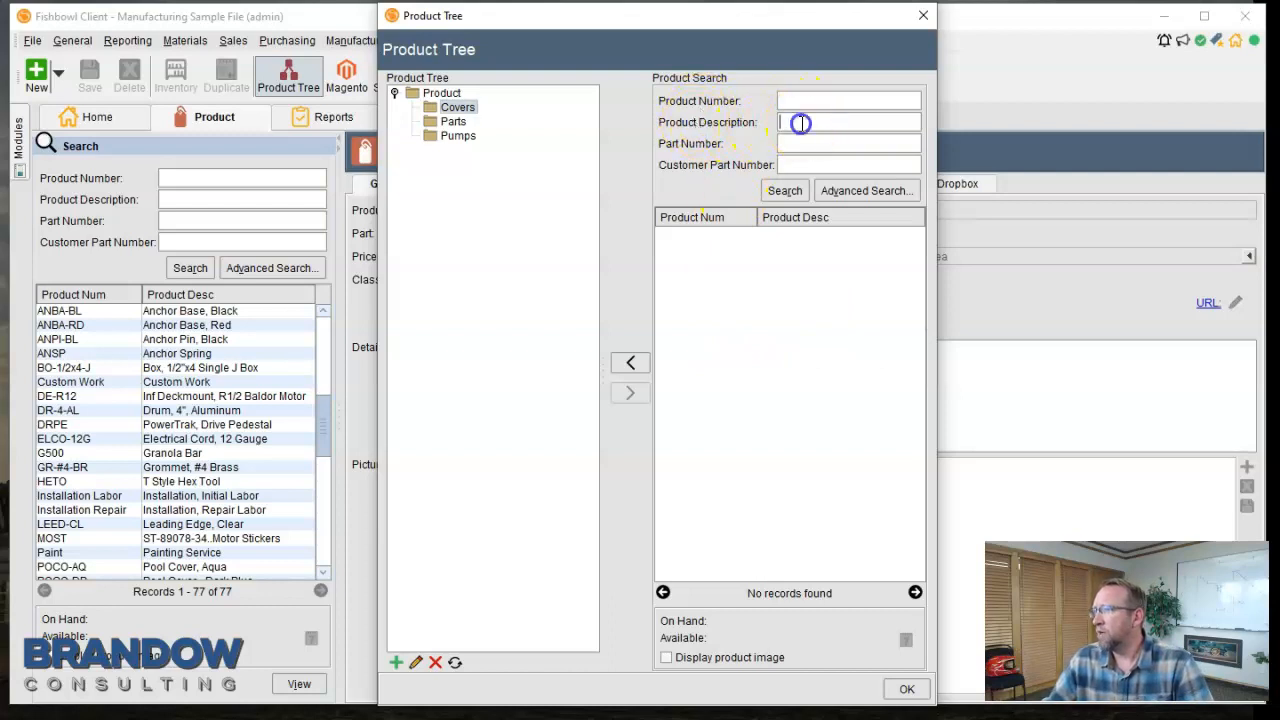
type("cover")
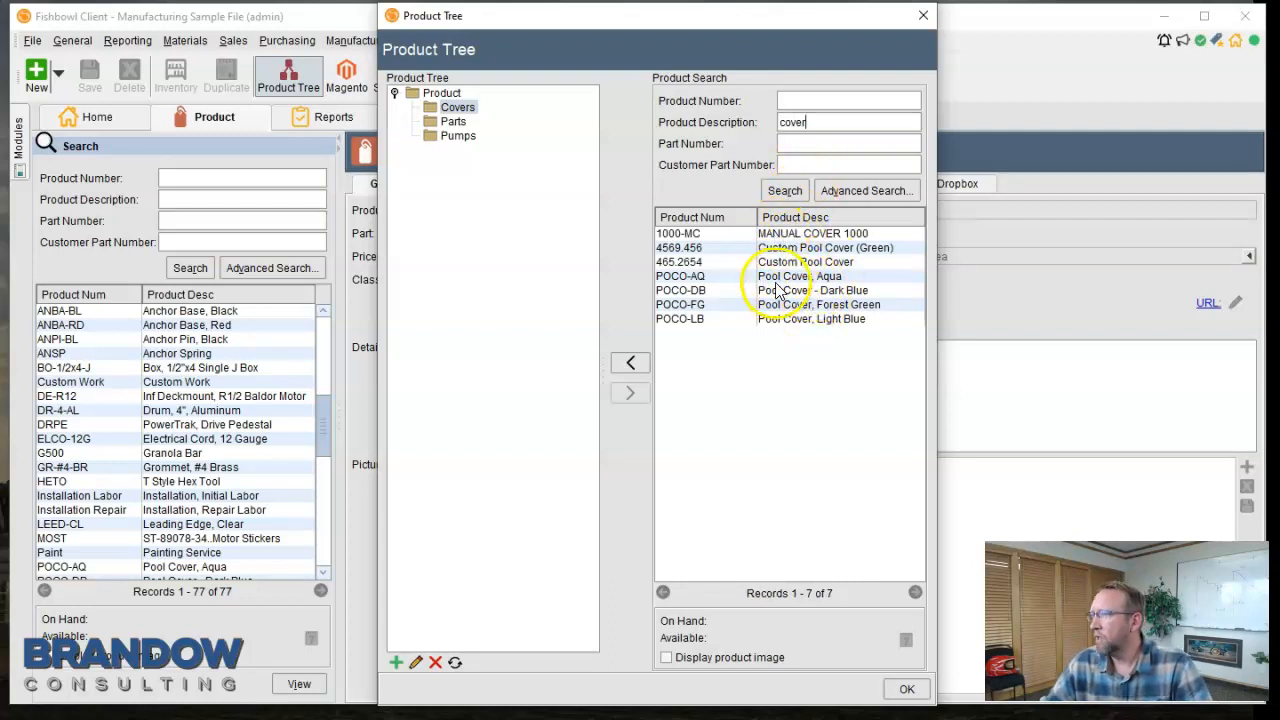
left_click(810, 232)
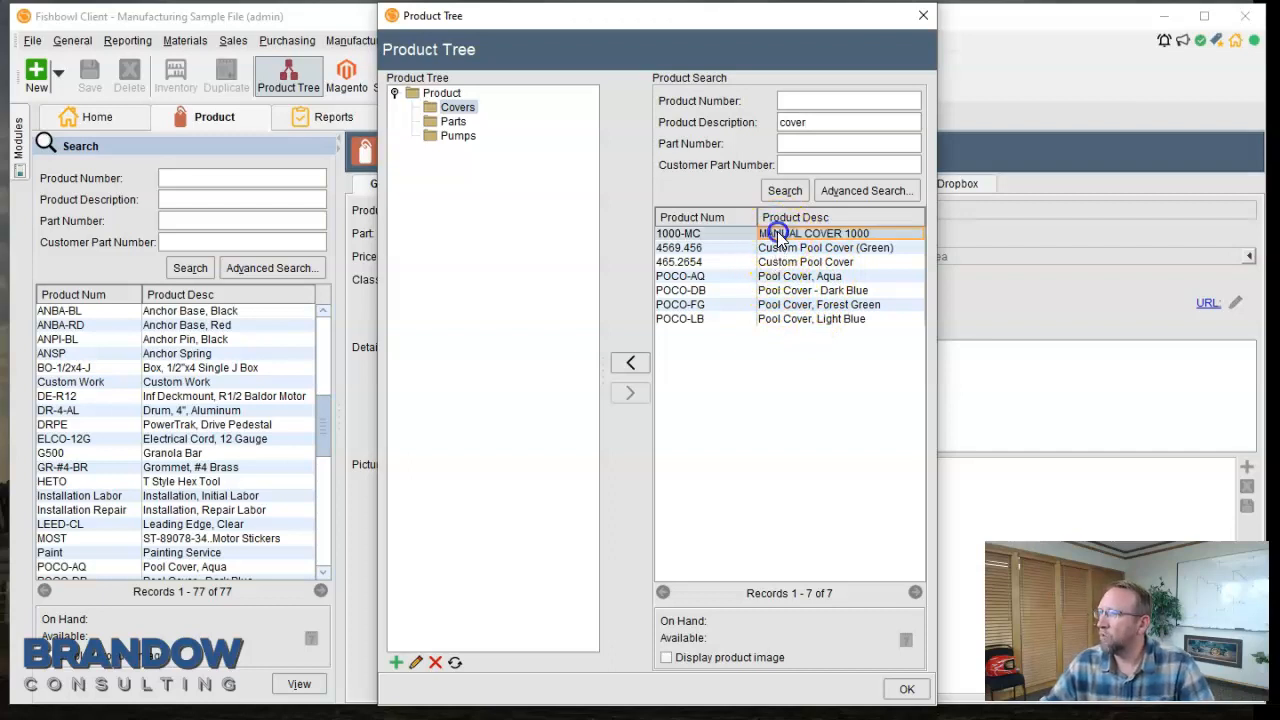
left_click(814, 232)
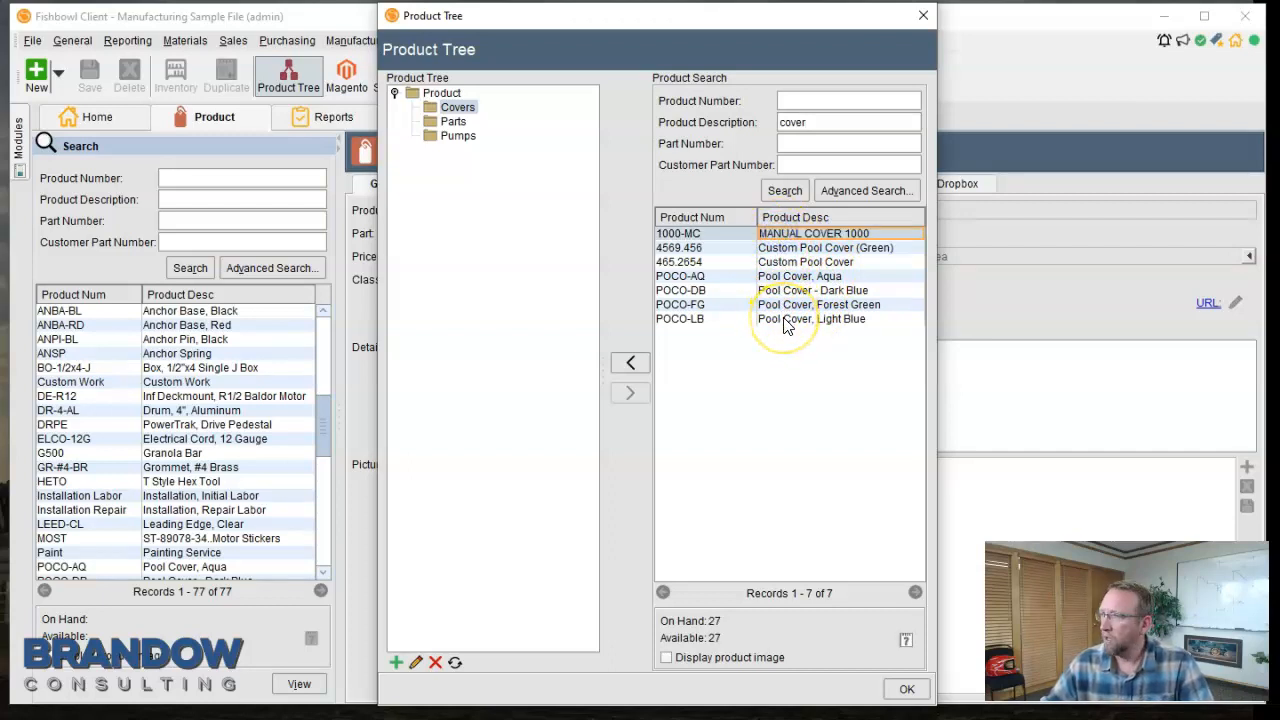
left_click(810, 318)
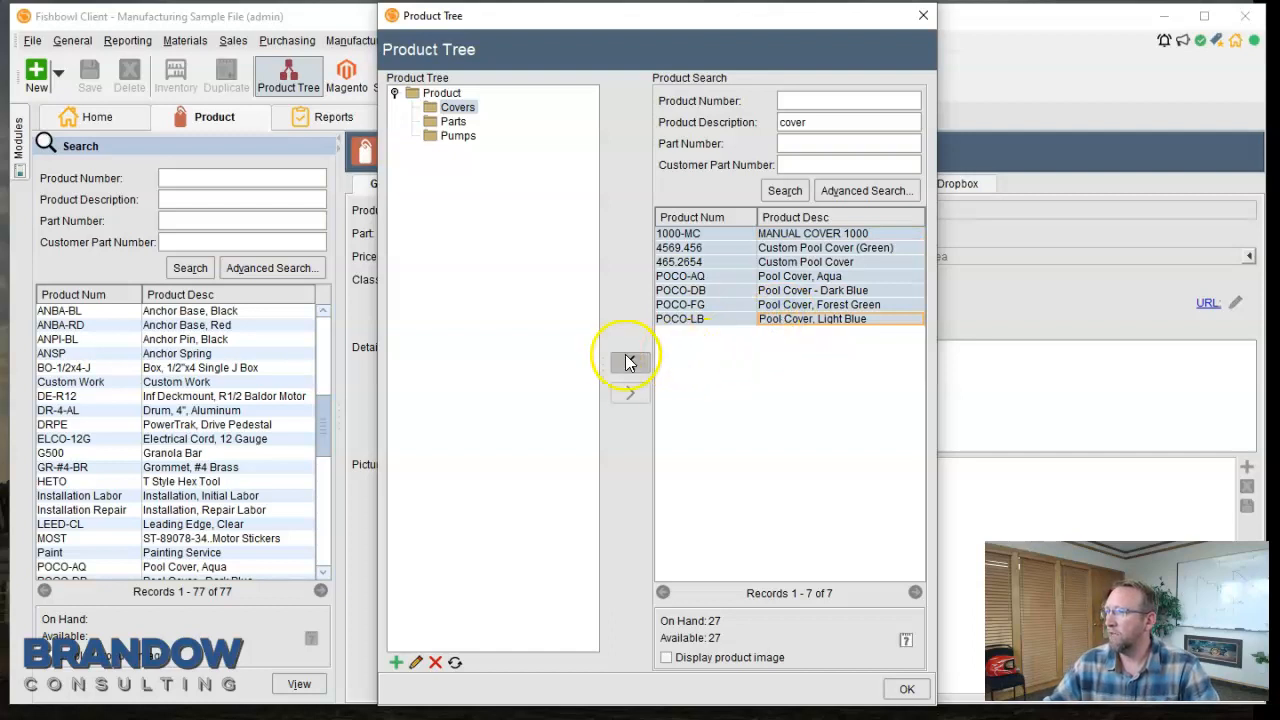
left_click(630, 362)
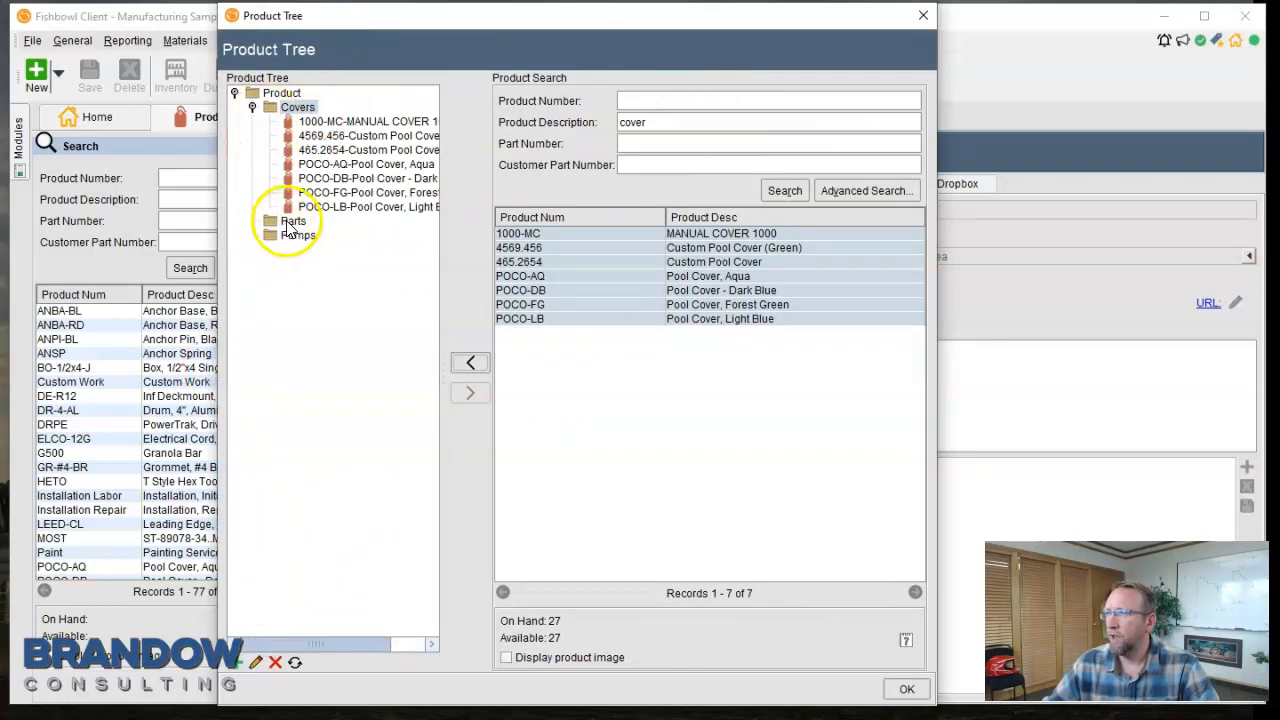
- Select the Pumps category as the next target
left_click(292, 220)
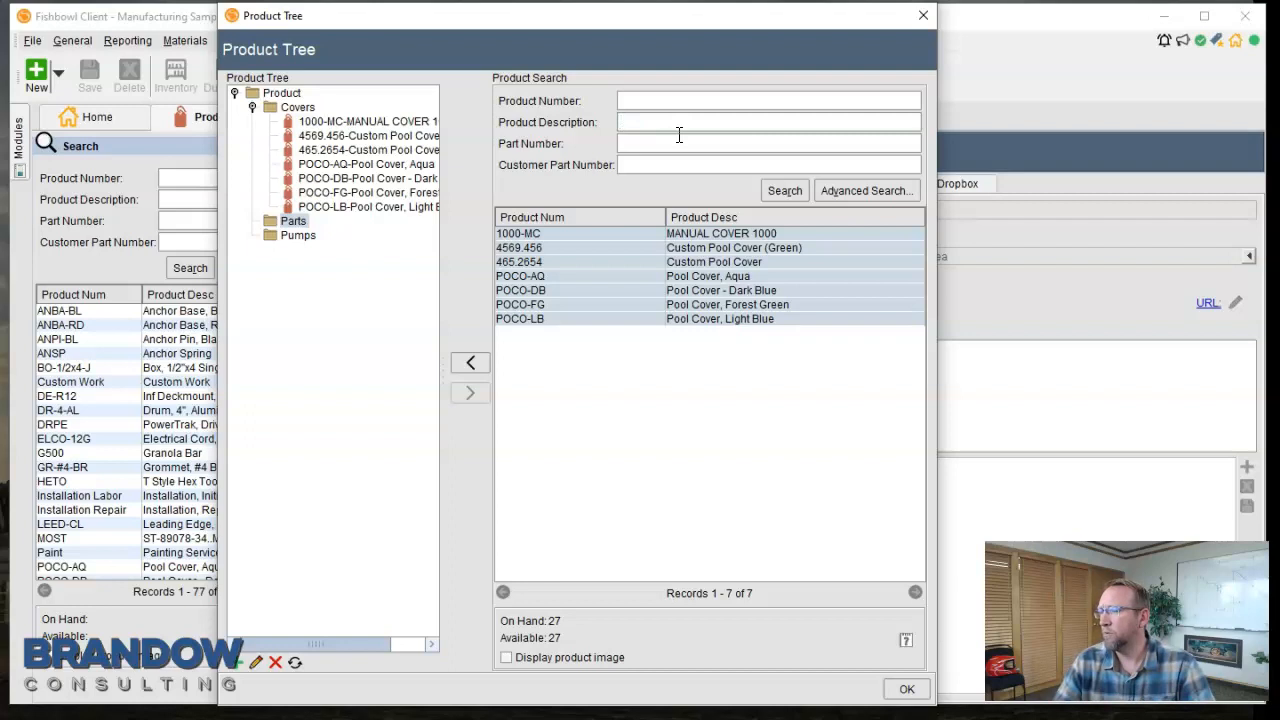
- Add the six products matching 'Pump' to the Pumps category, then list all products again
type("Pump")
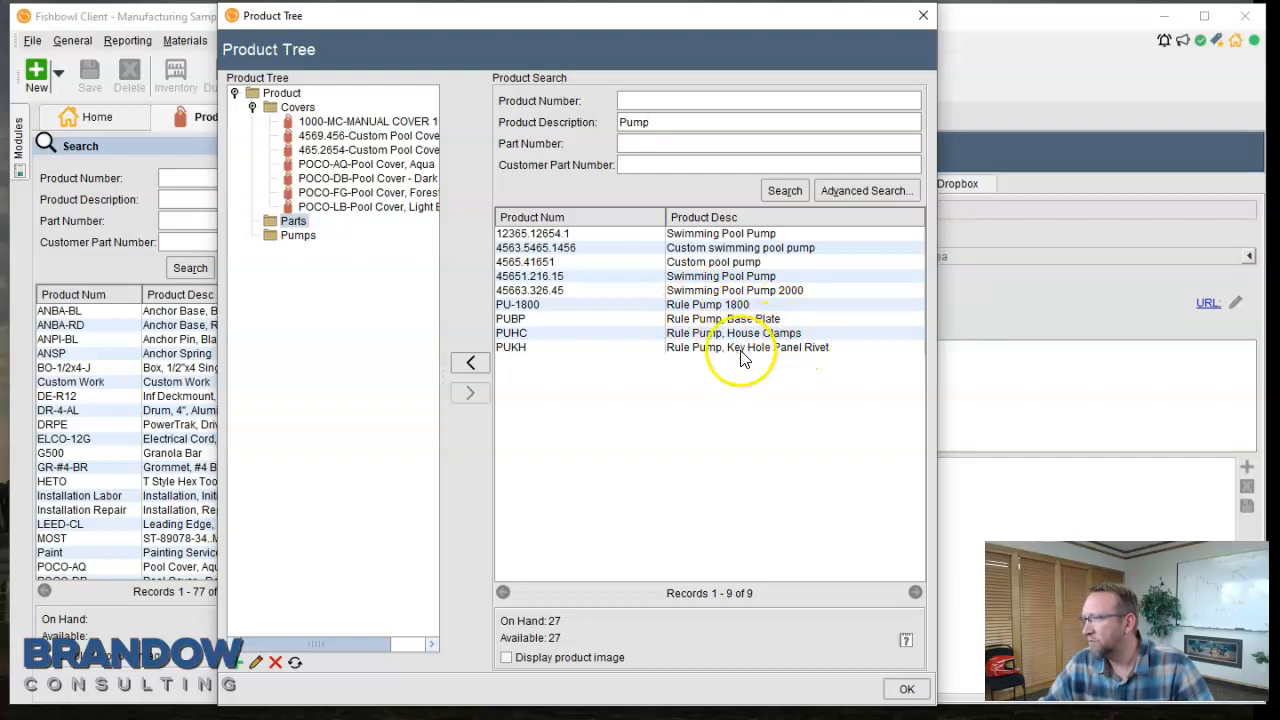
left_click(708, 304)
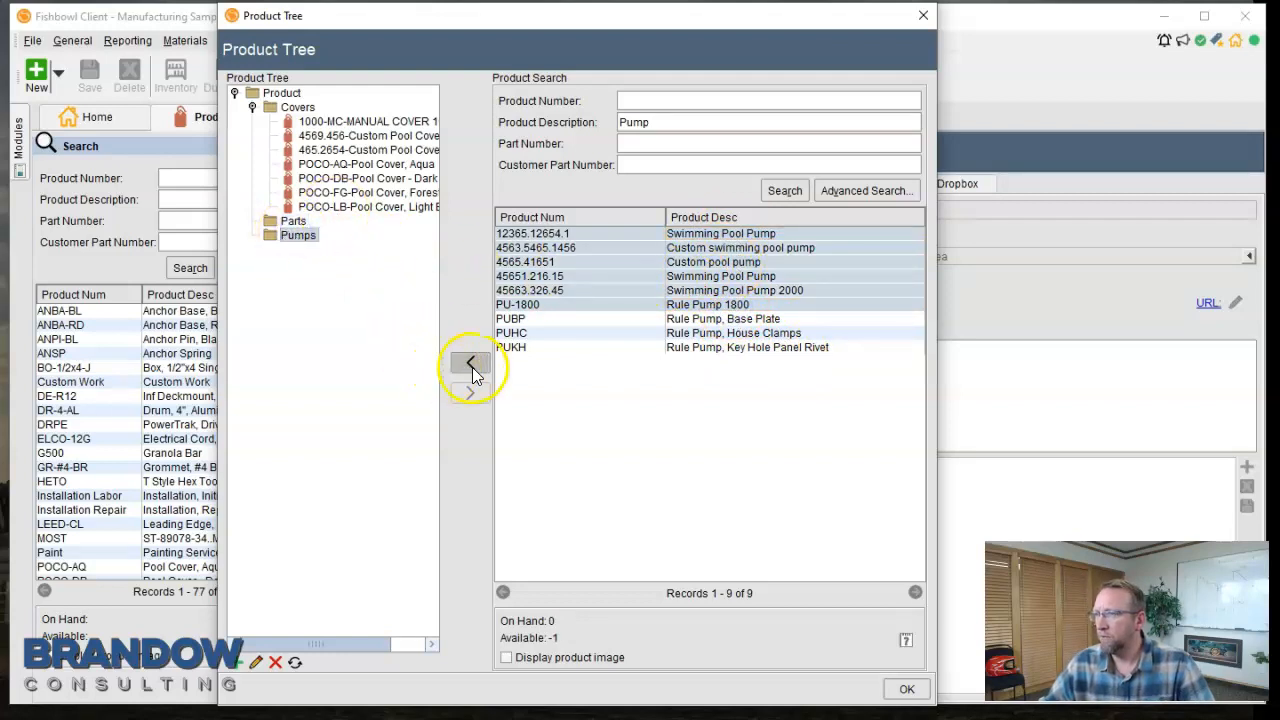
left_click(470, 362)
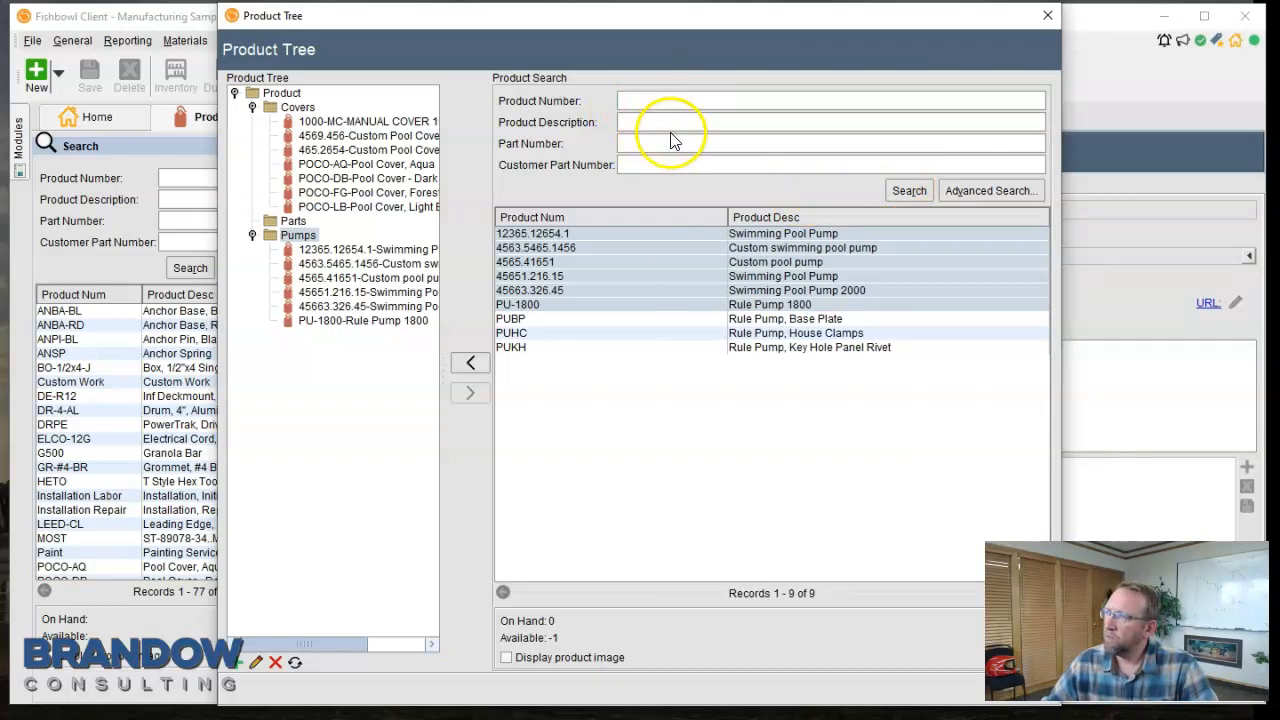
left_click(908, 190)
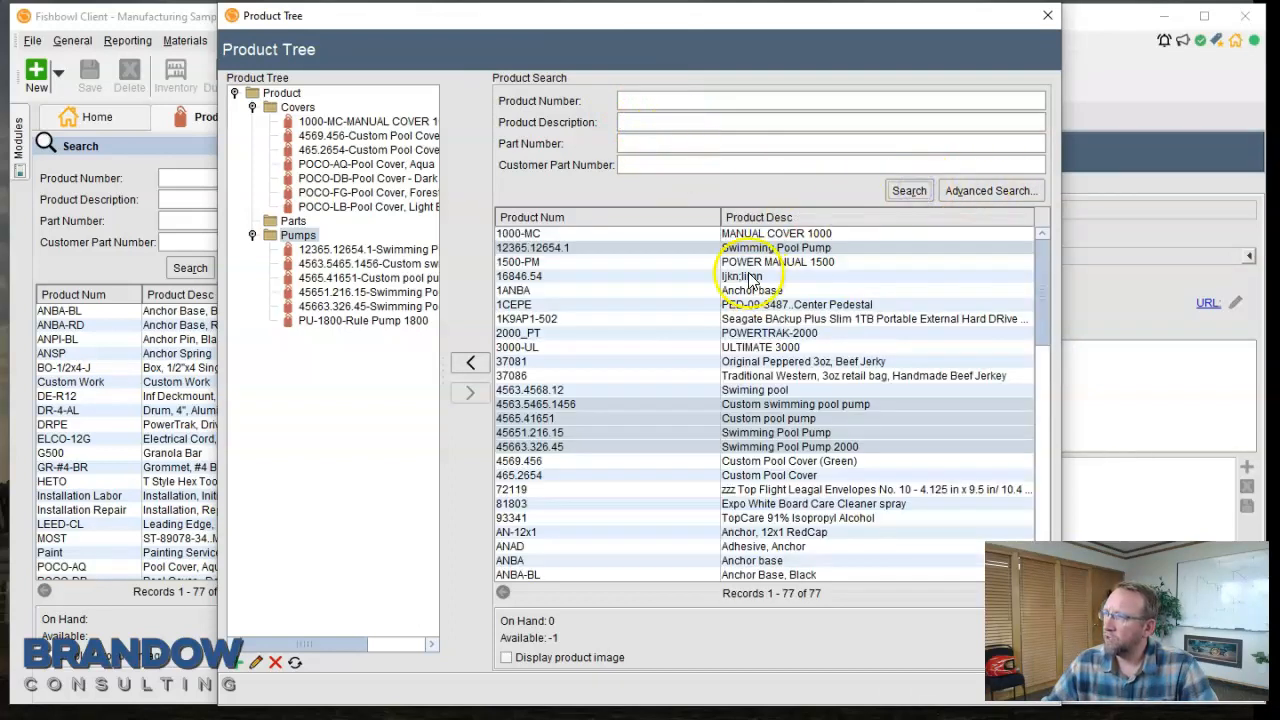
mouse_move(680, 532)
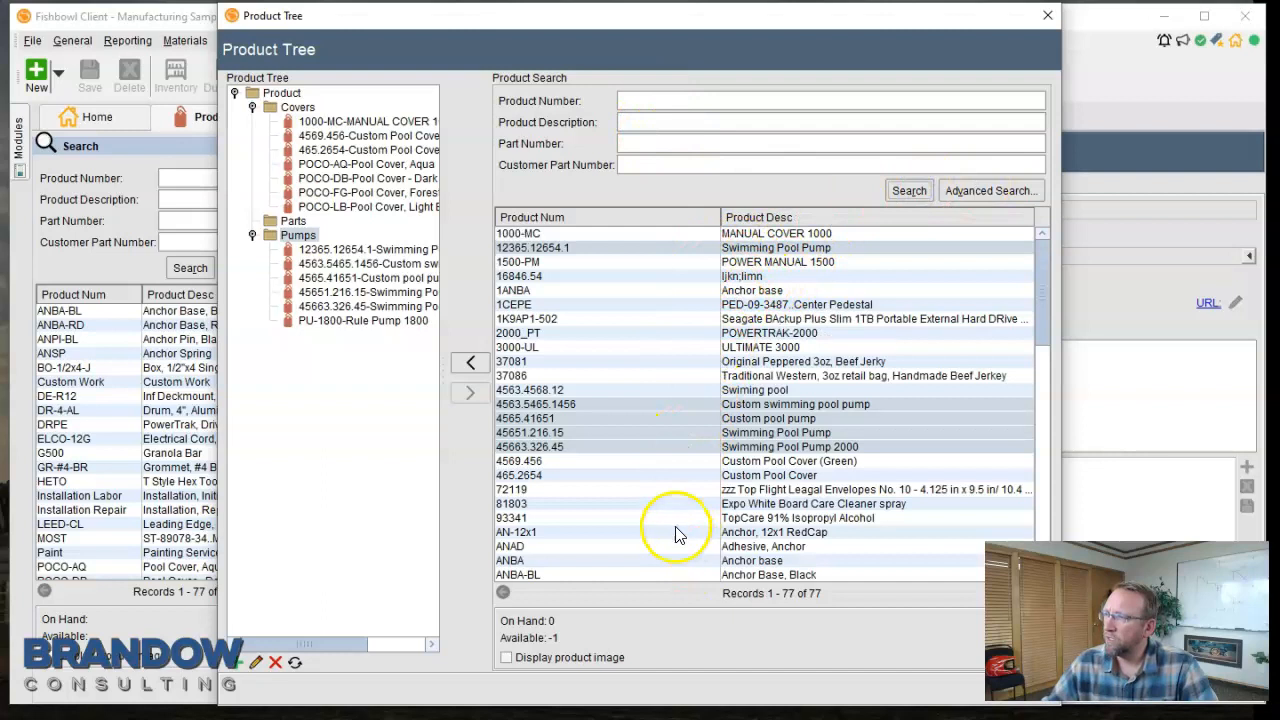
left_click(516, 532)
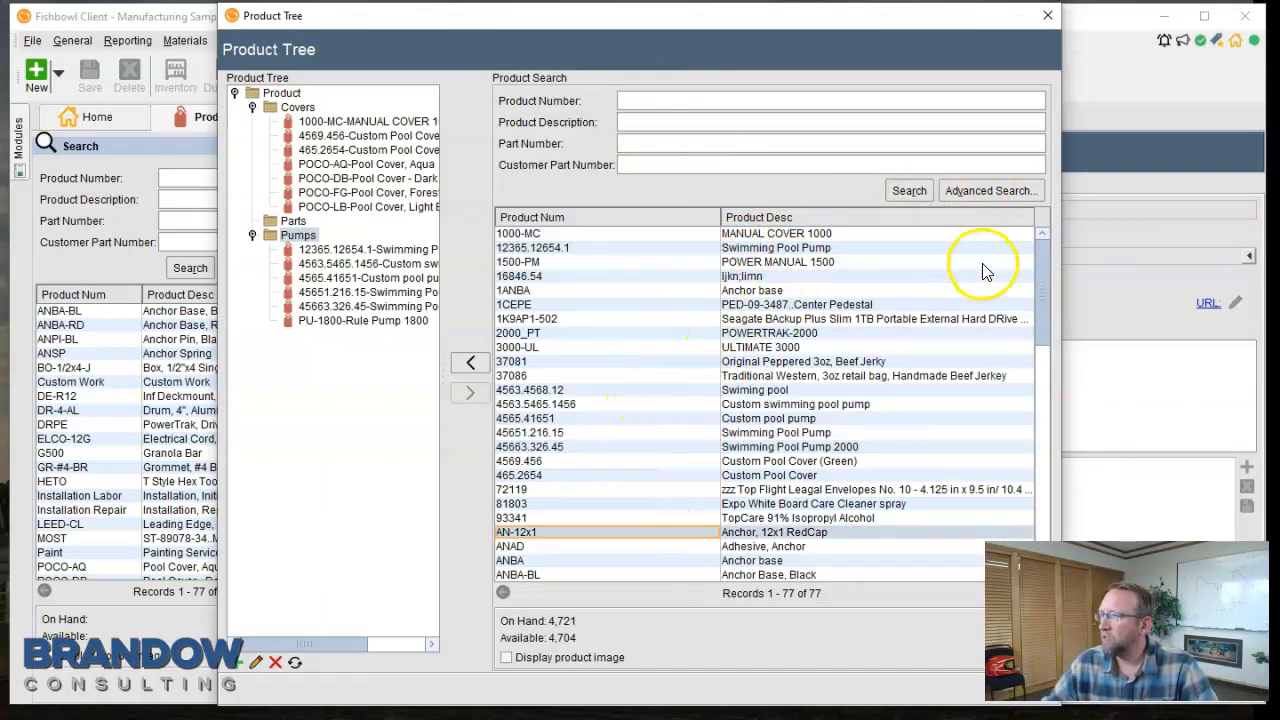
mouse_move(840, 248)
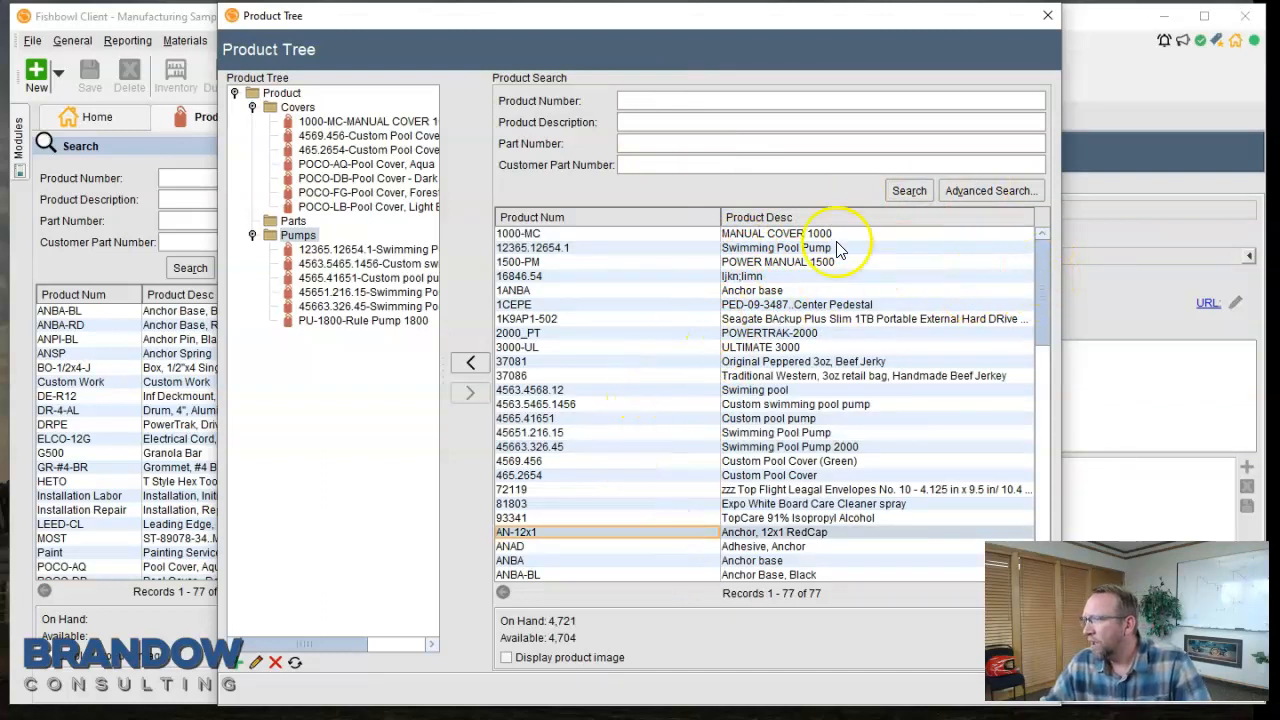
left_click(760, 216)
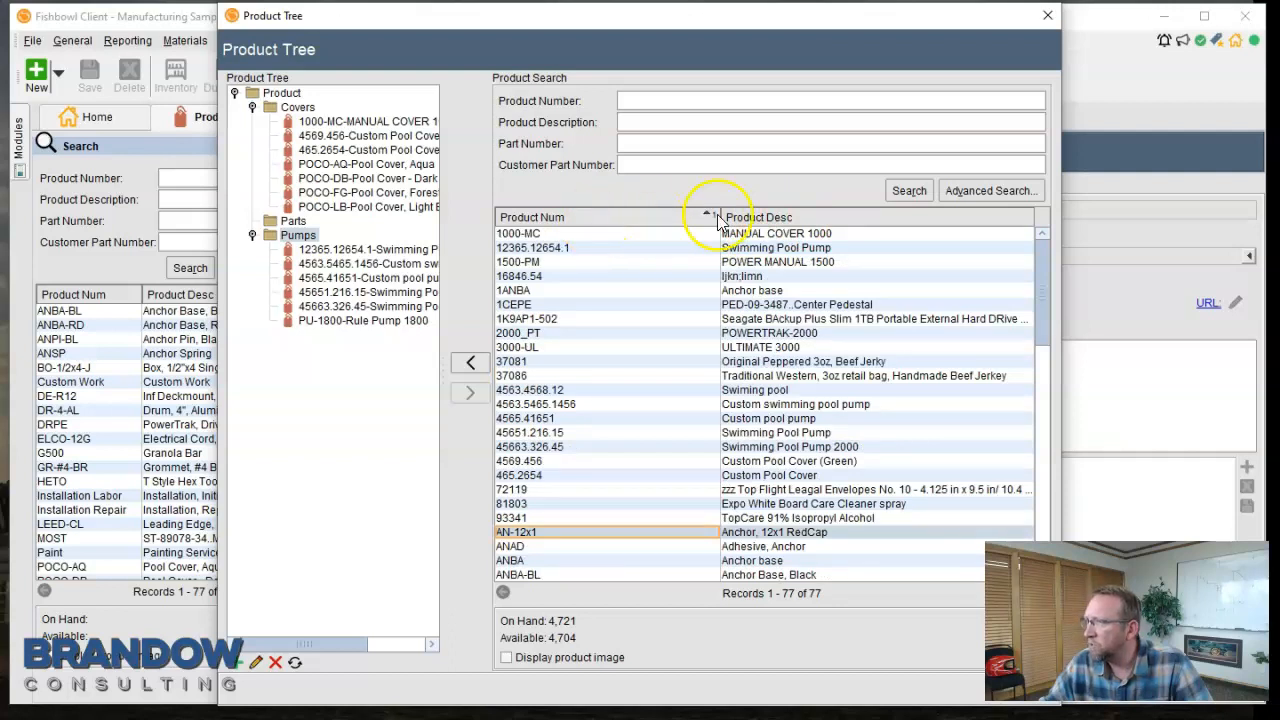
left_click(990, 190)
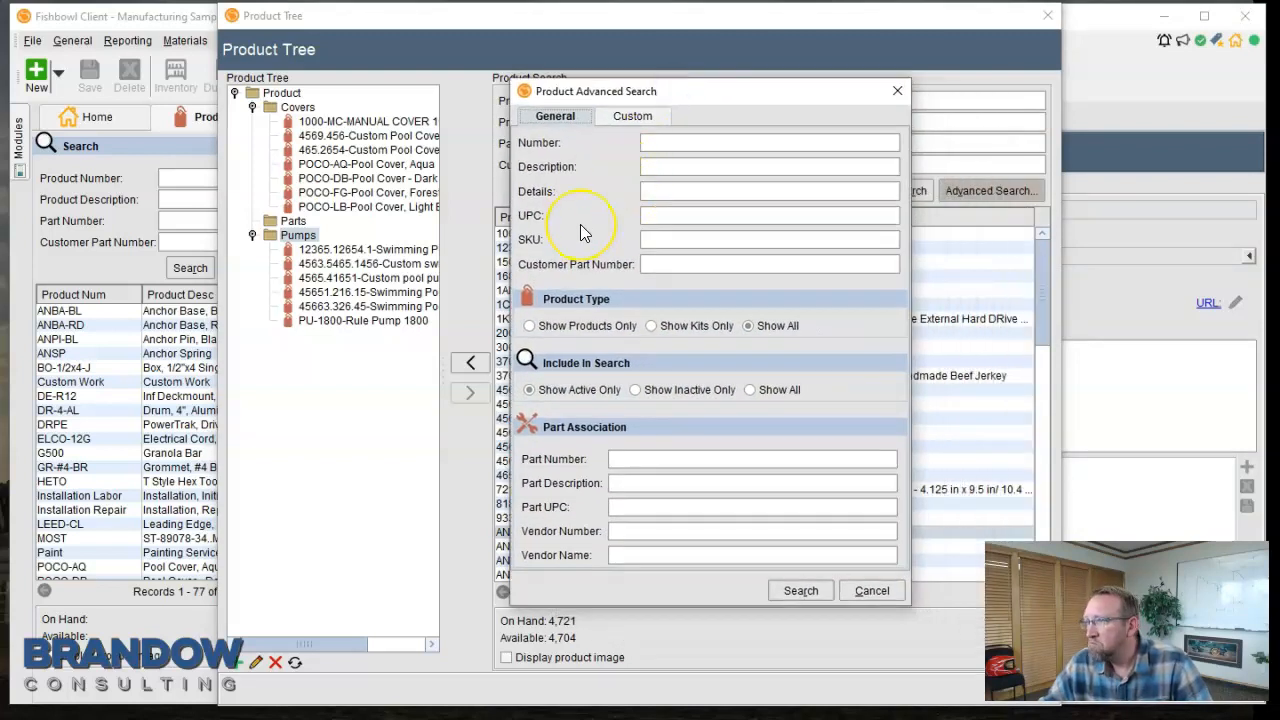
mouse_move(630, 120)
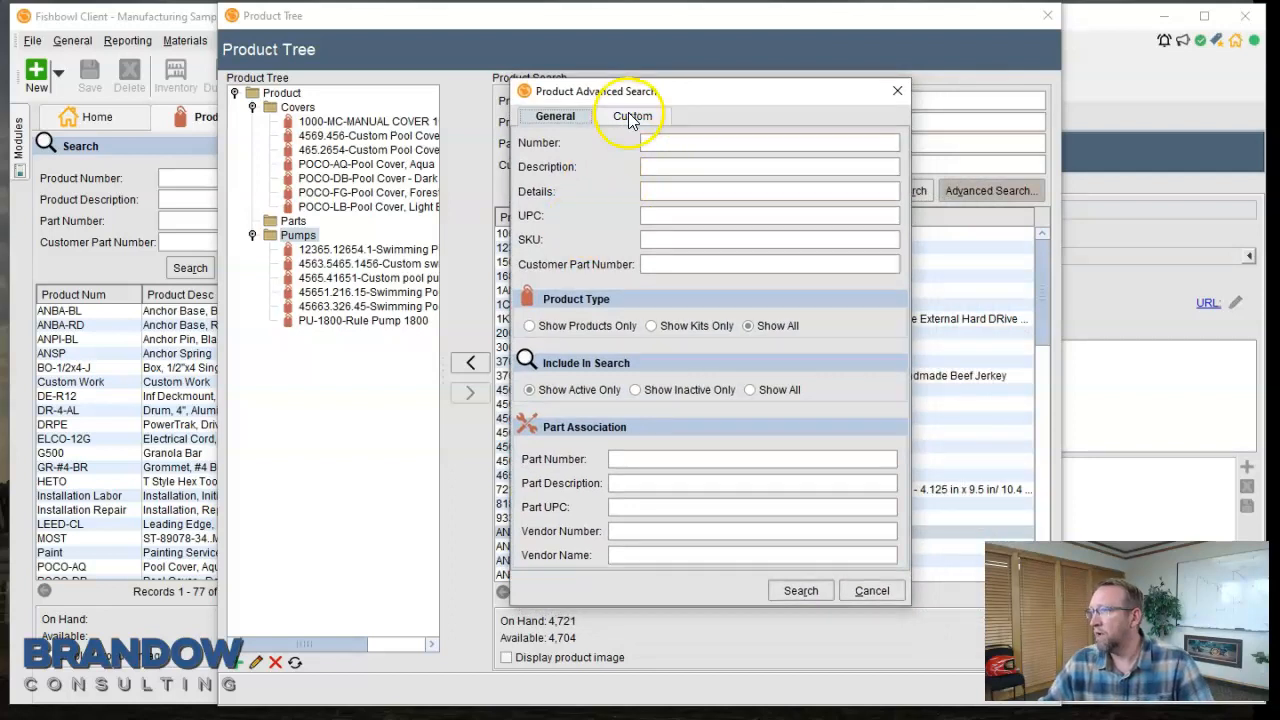
left_click(632, 116)
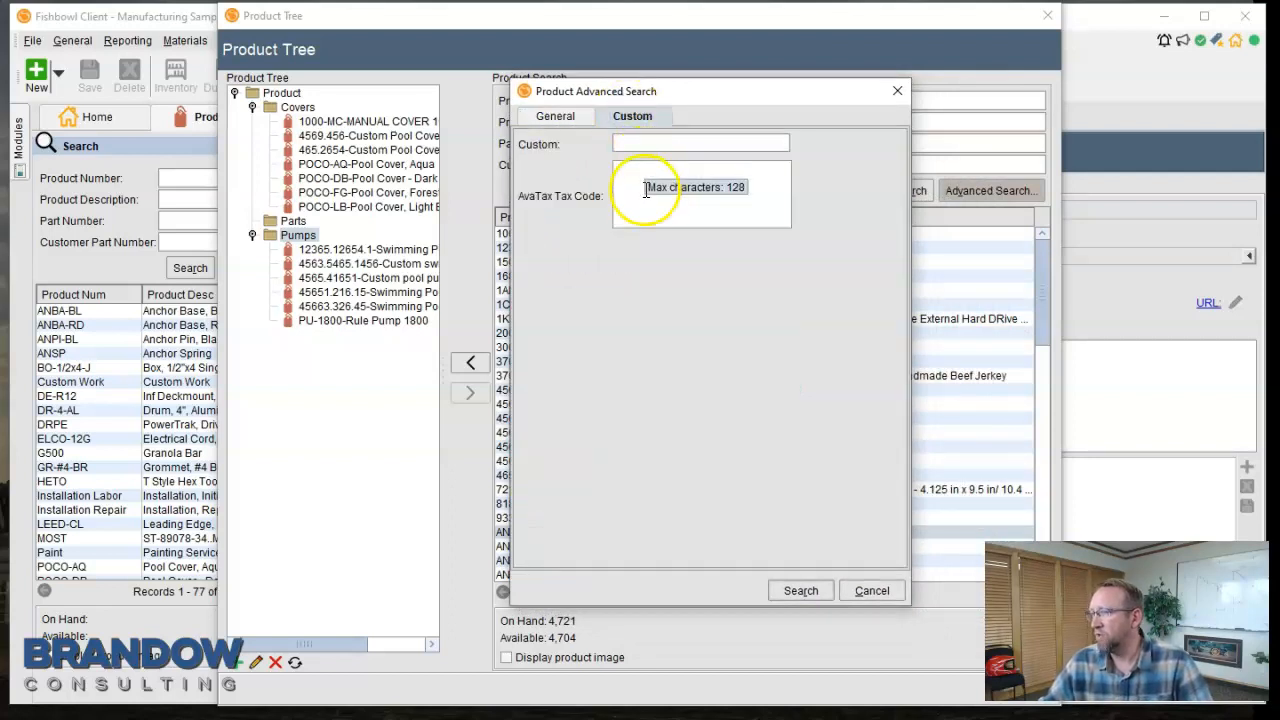
left_click(556, 116)
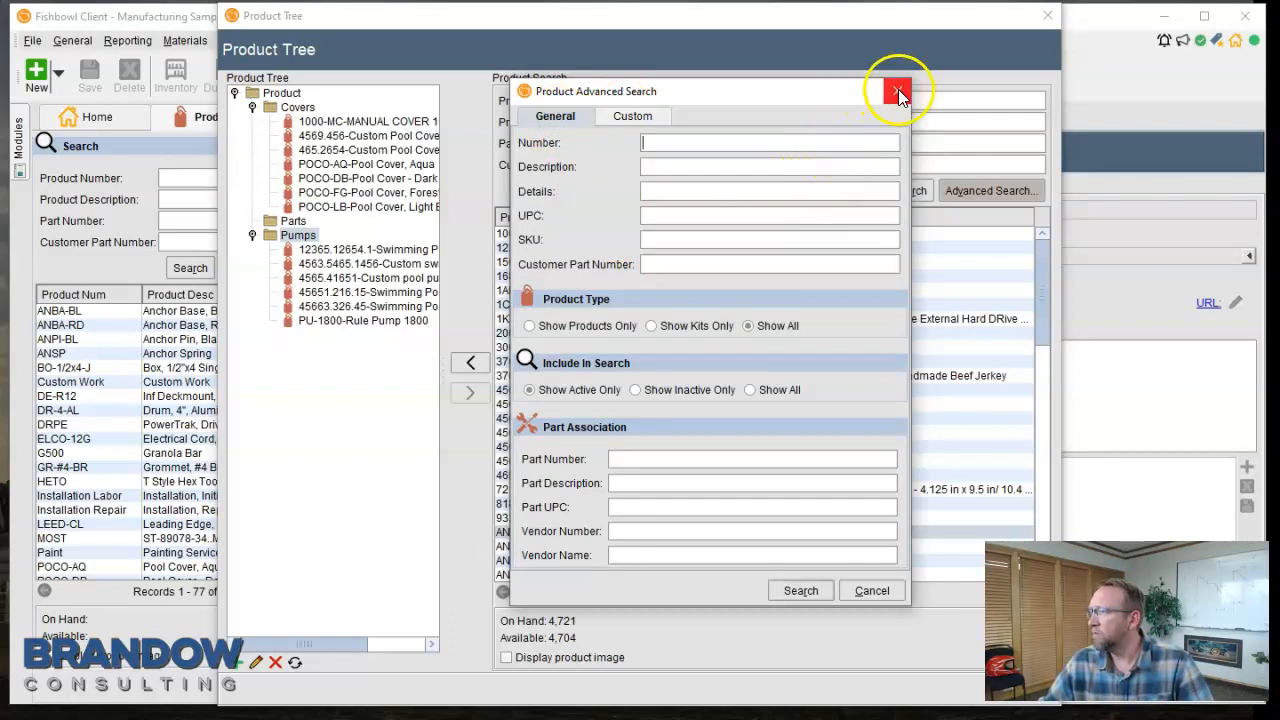
left_click(896, 92)
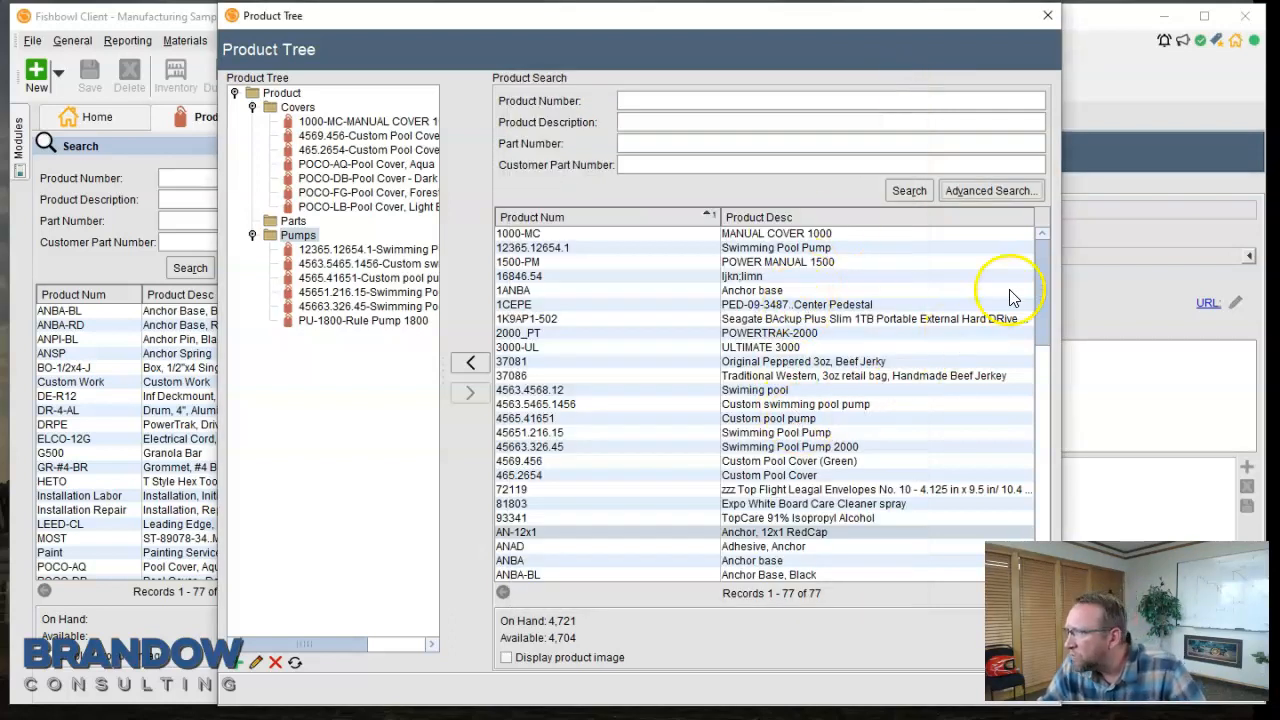
- Select the anchor rows and SC screw rows for the Parts category
scroll("down", 3)
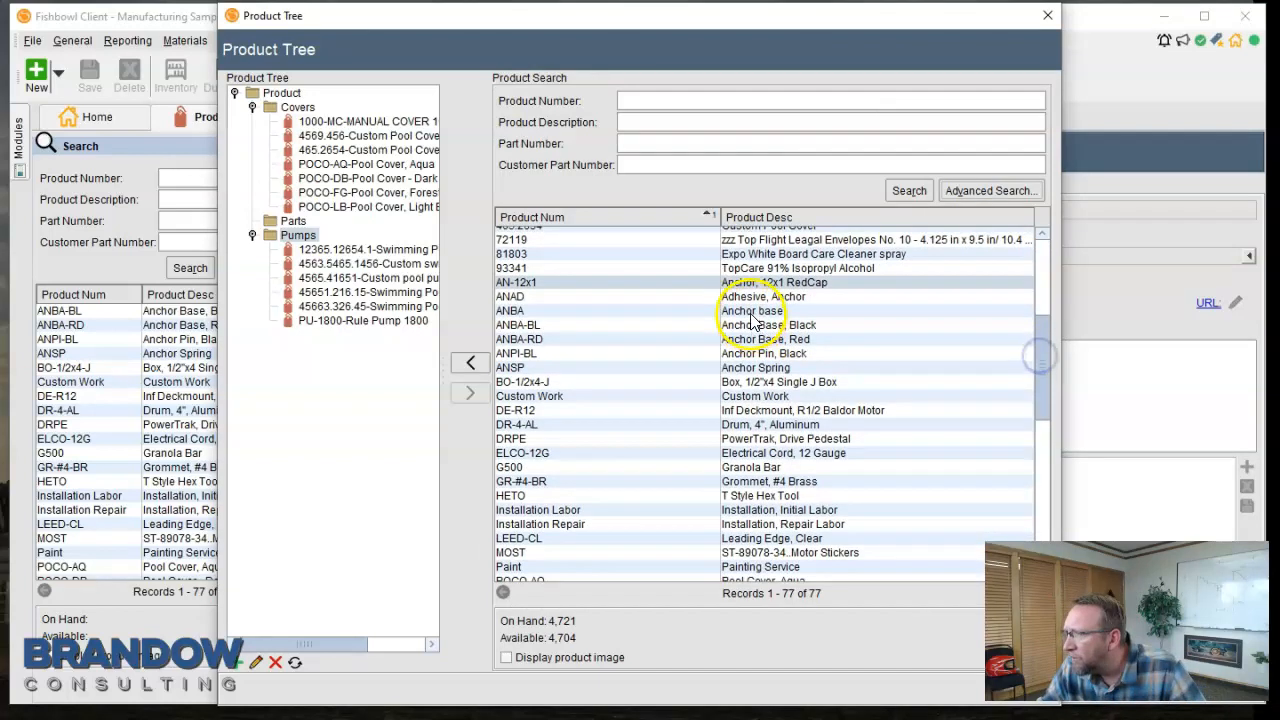
left_click(752, 310)
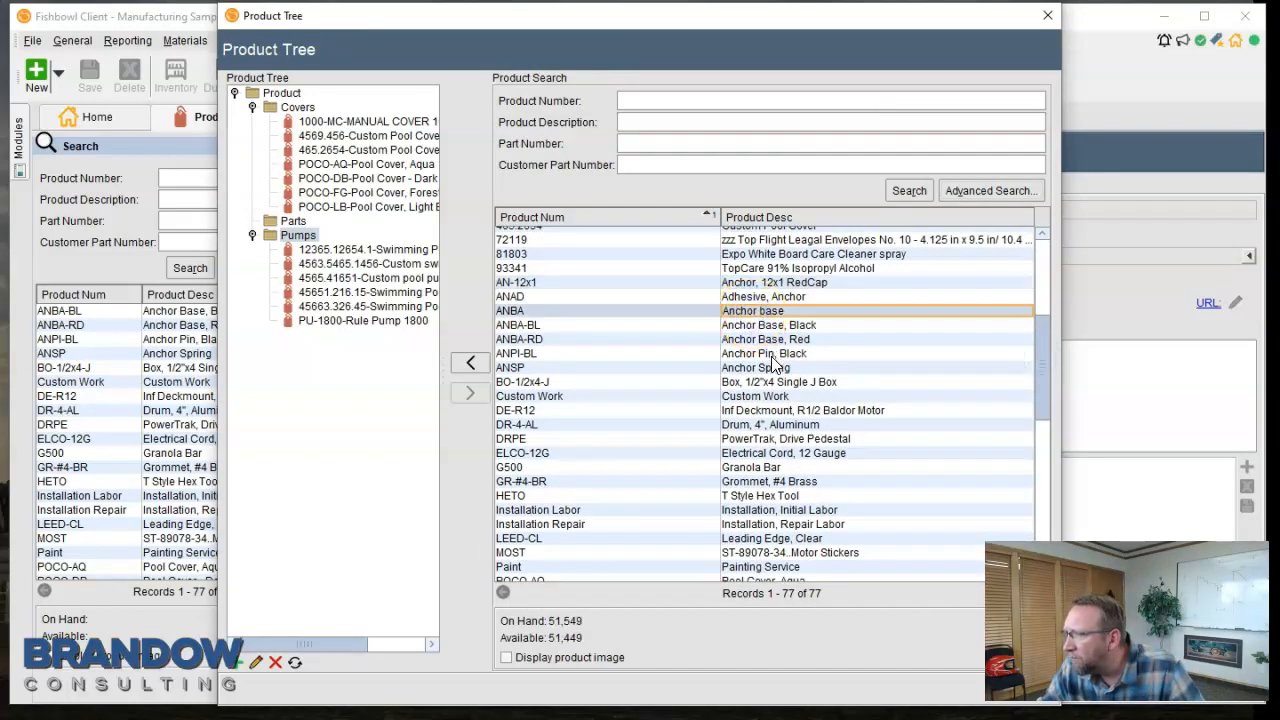
mouse_move(772, 378)
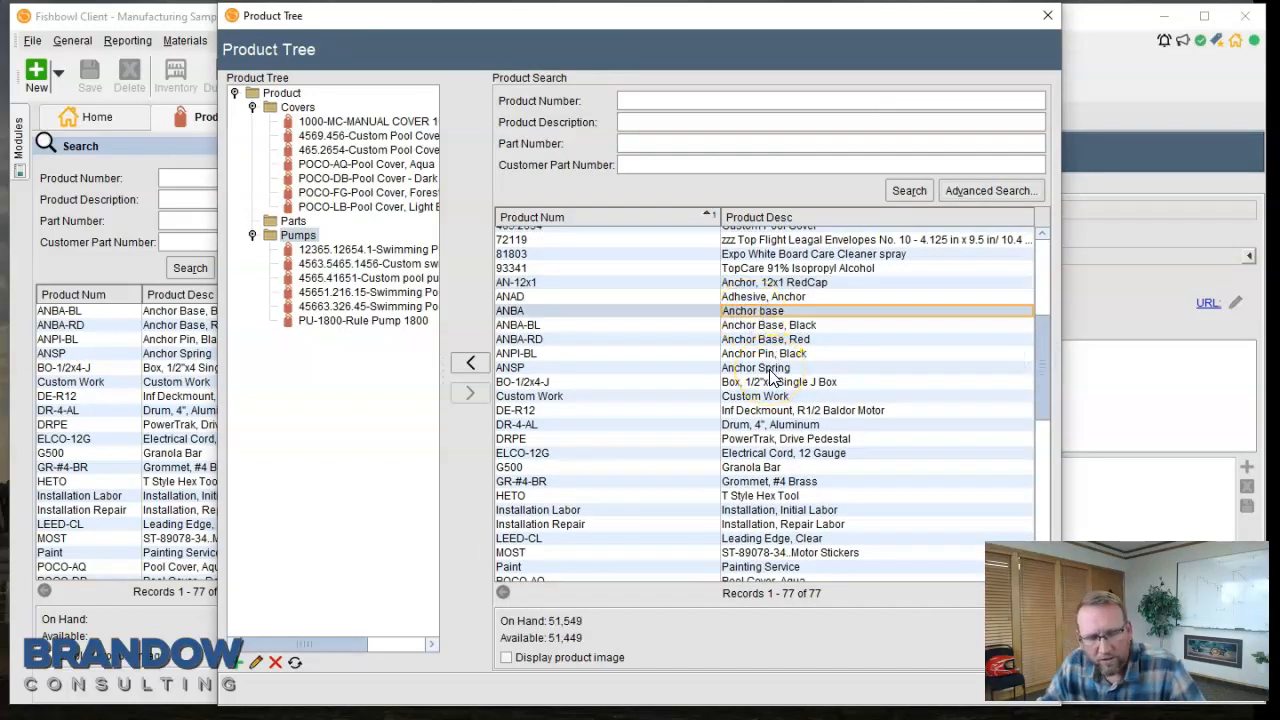
left_click(756, 368)
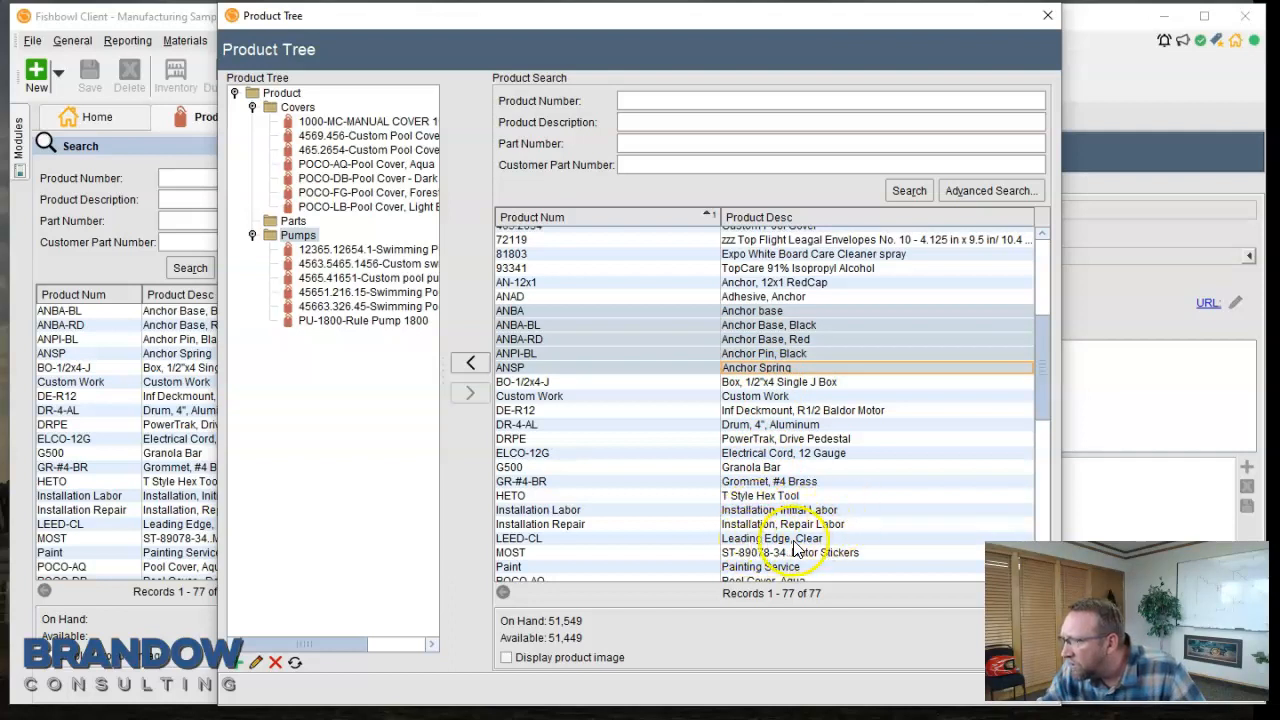
mouse_move(910, 348)
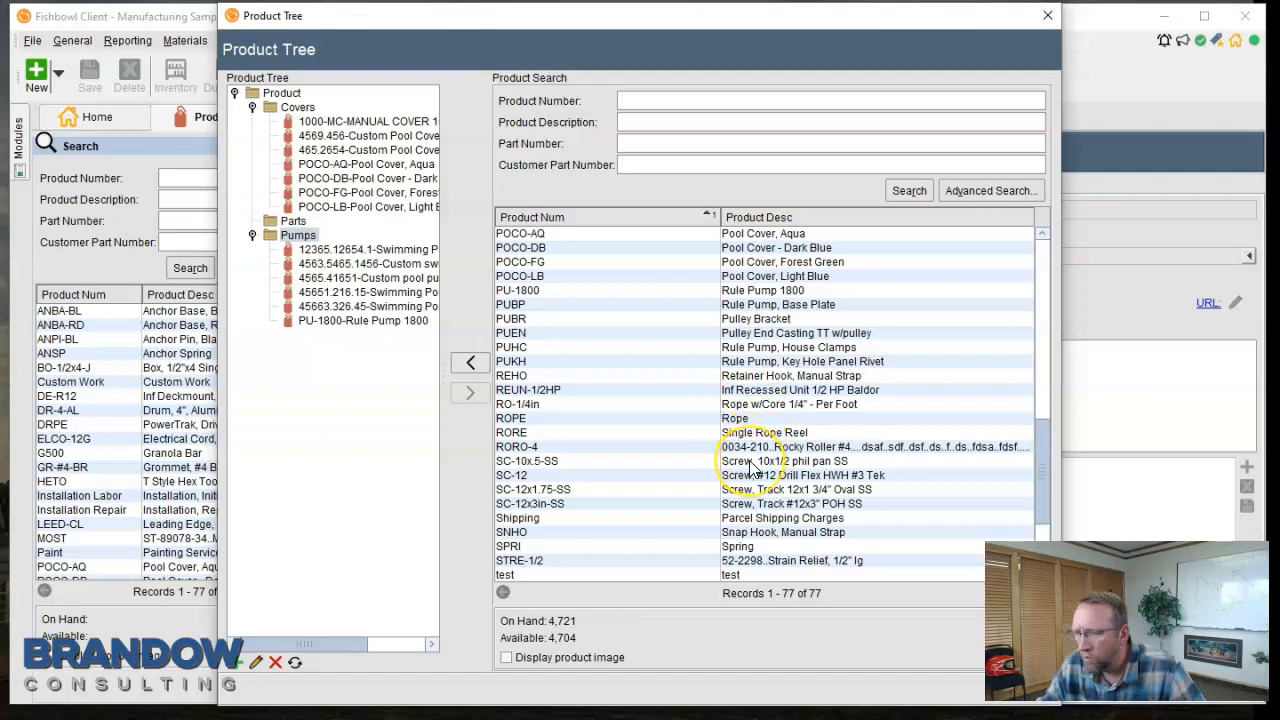
left_click(760, 460)
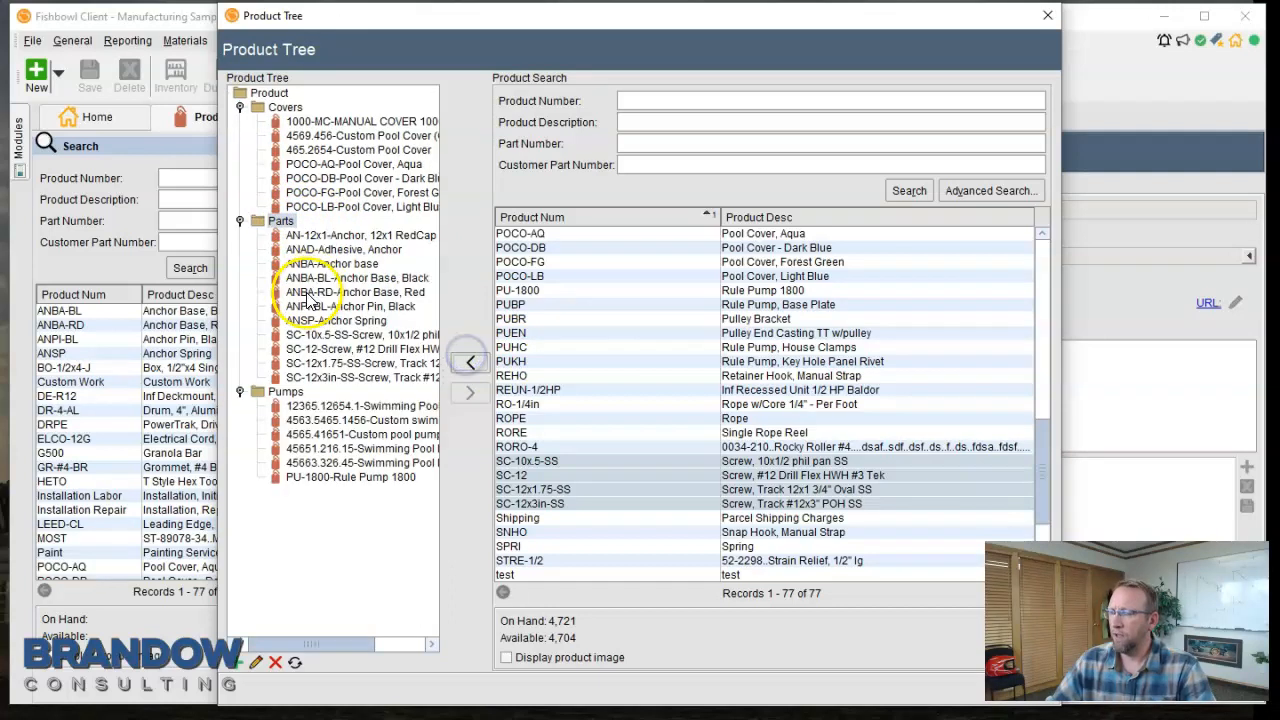
mouse_move(580, 150)
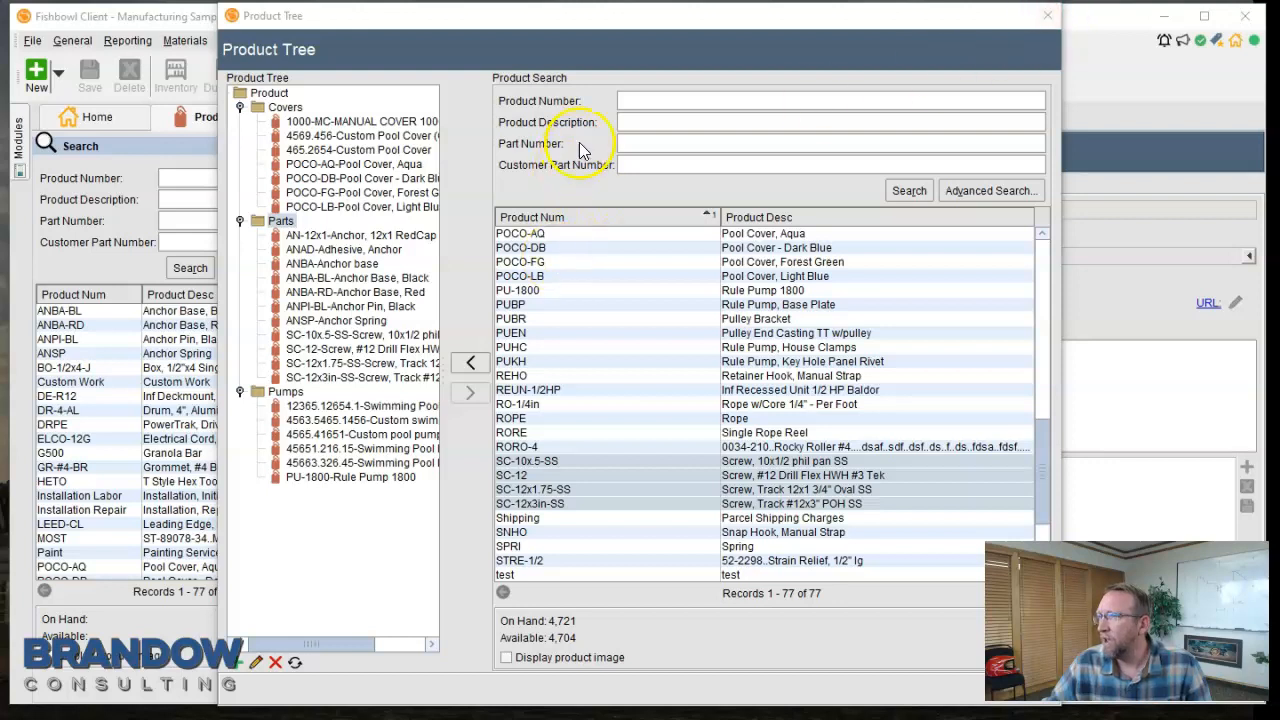
- Open File > Import and choose the Product Tree Categories import type
left_click(32, 40)
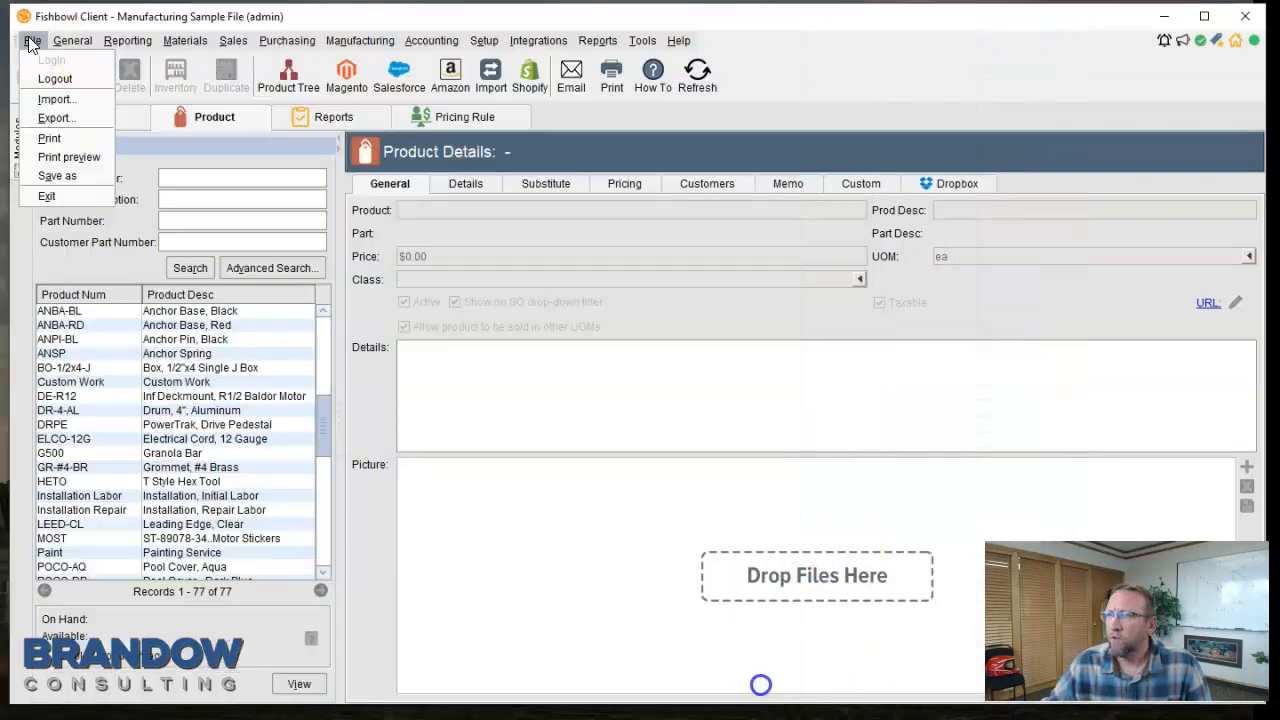
left_click(58, 100)
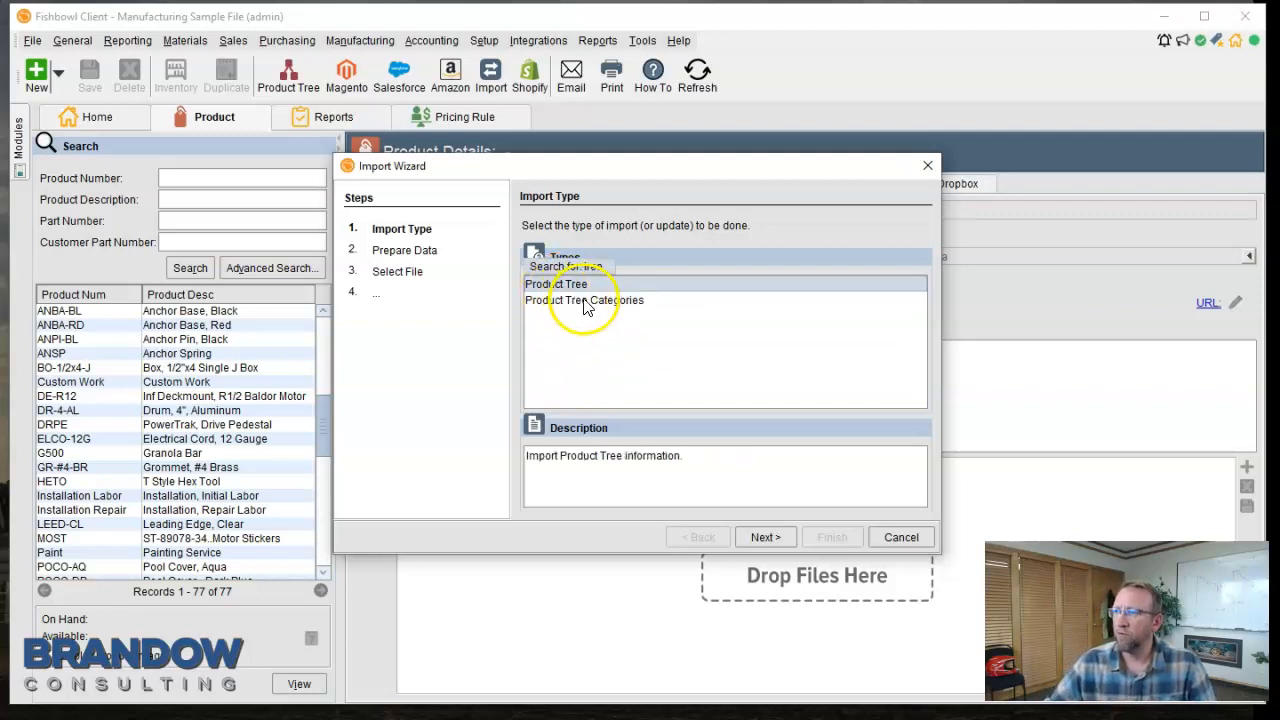
left_click(584, 300)
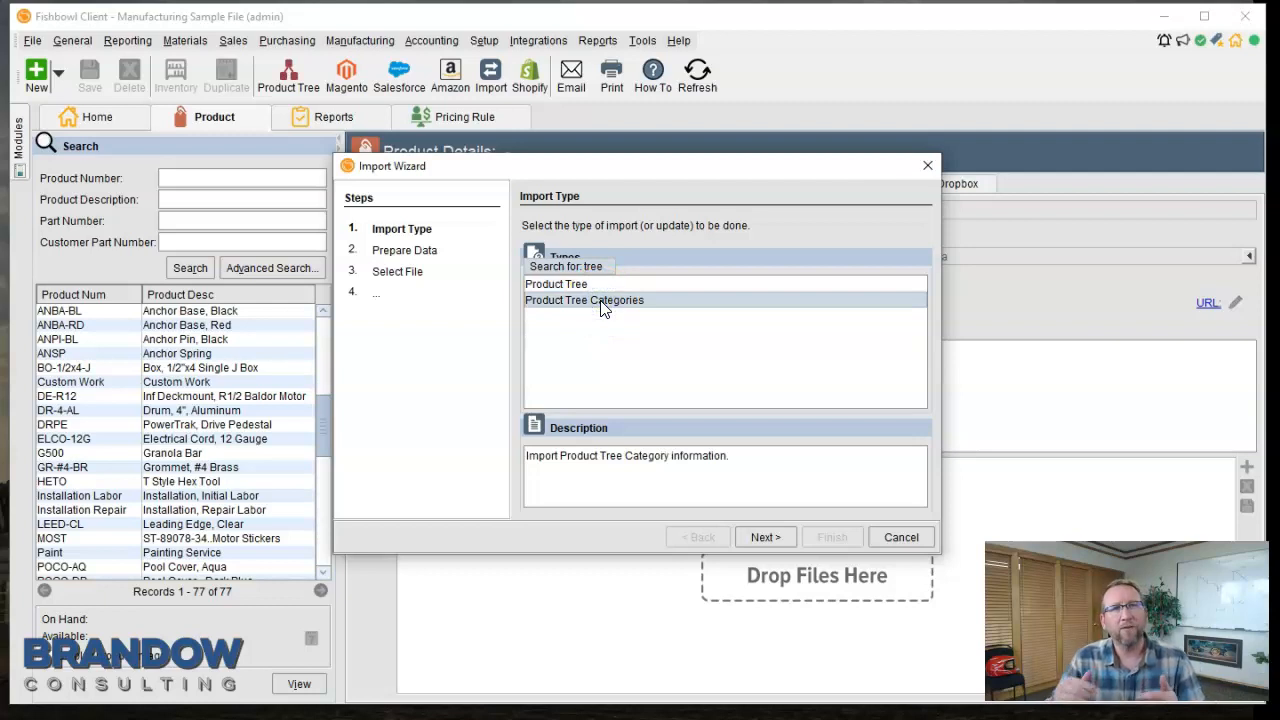